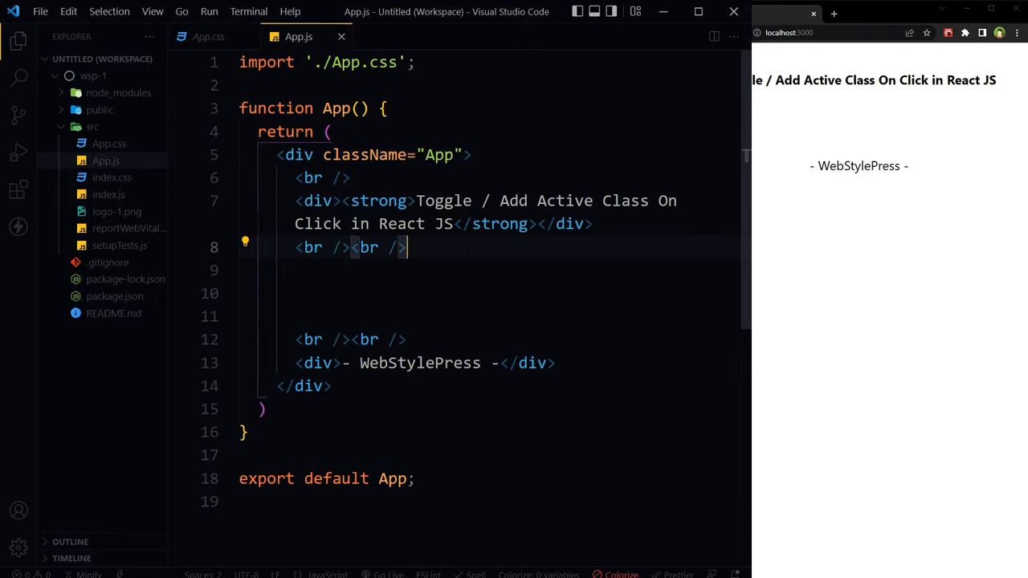
Step: Create a new Button.jsx file inside the src folder
{"action": "right_click", "coordinate": [93, 127]}
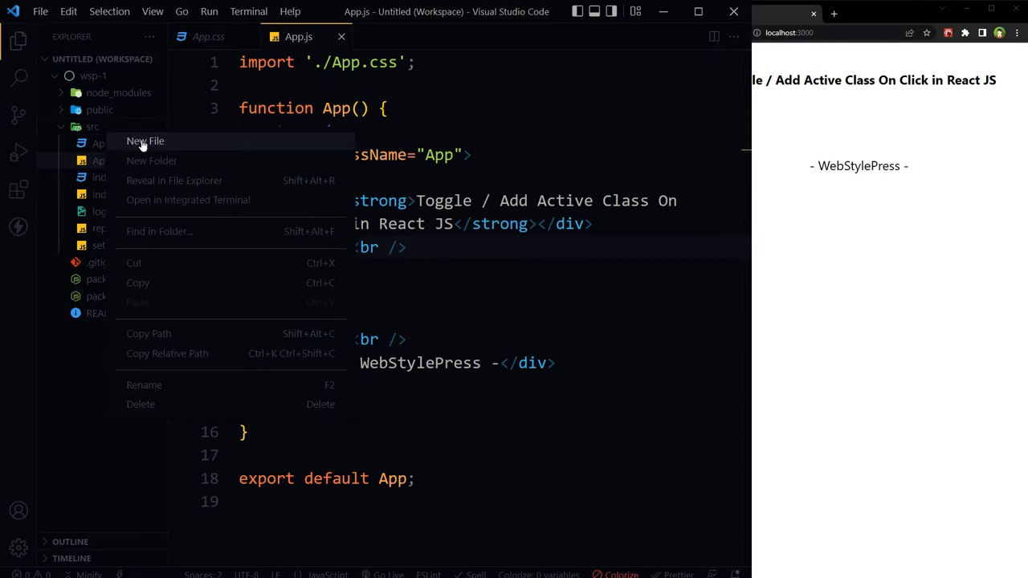
{"action": "left_click", "coordinate": [145, 141]}
{"action": "type", "text": "Button.j"}
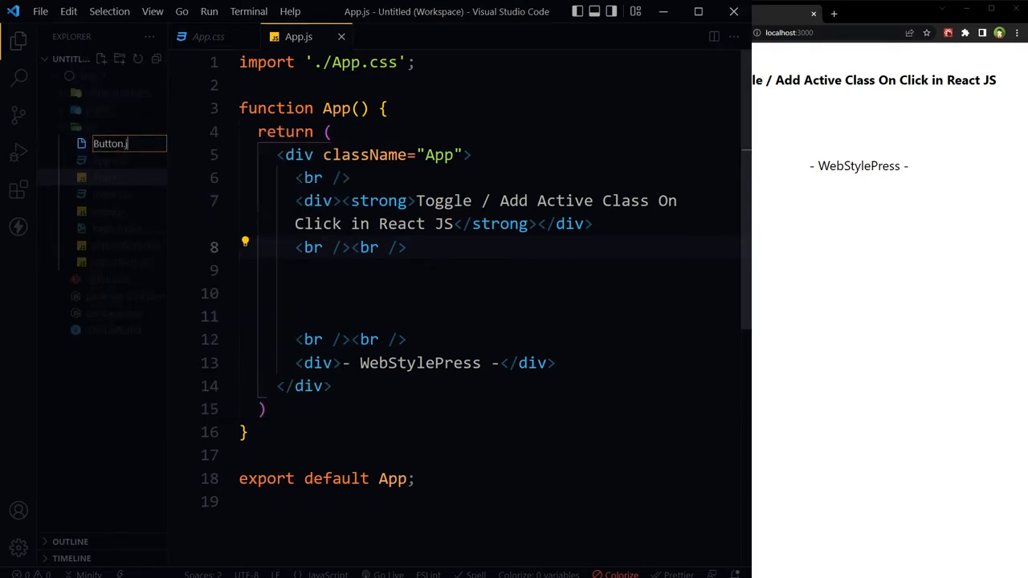
{"action": "key", "text": "Enter"}
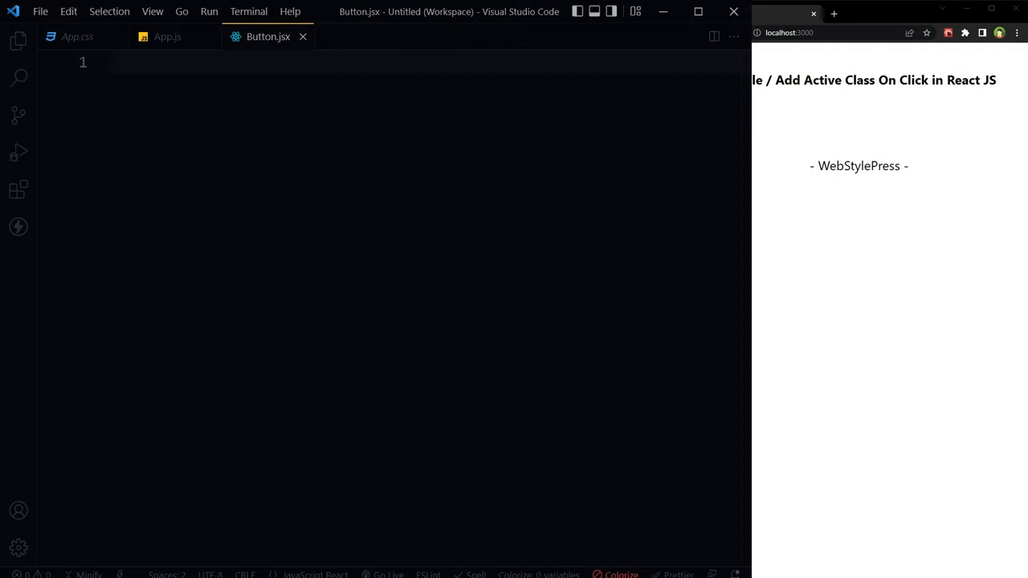
Step: Write function Button returning <button className="">Toggle Class</button> with export default Button
{"action": "type", "text": "function Button()"}
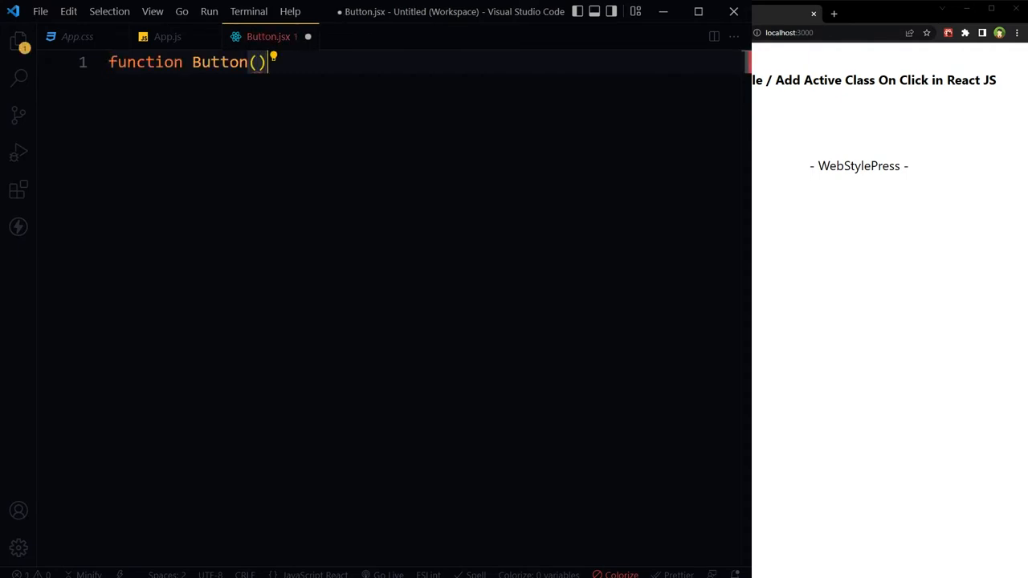
{"action": "type", "text": "{"}
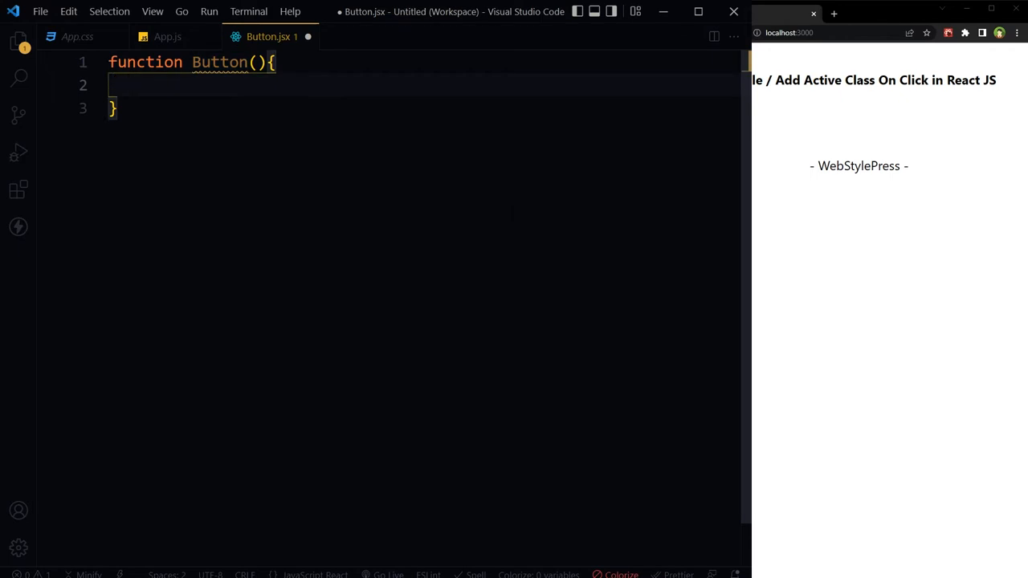
{"action": "type", "text": "return"}
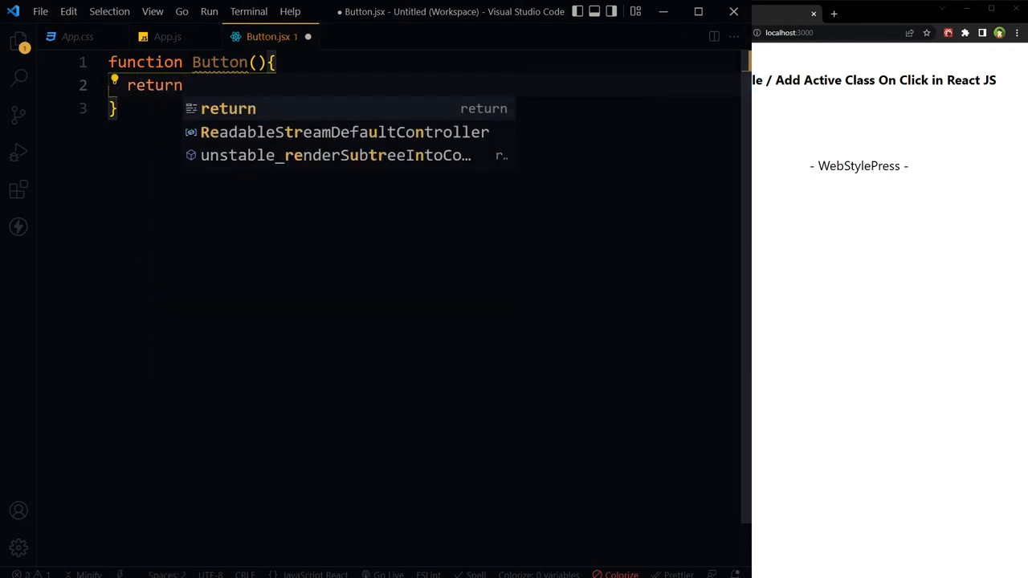
{"action": "type", "text": "("}
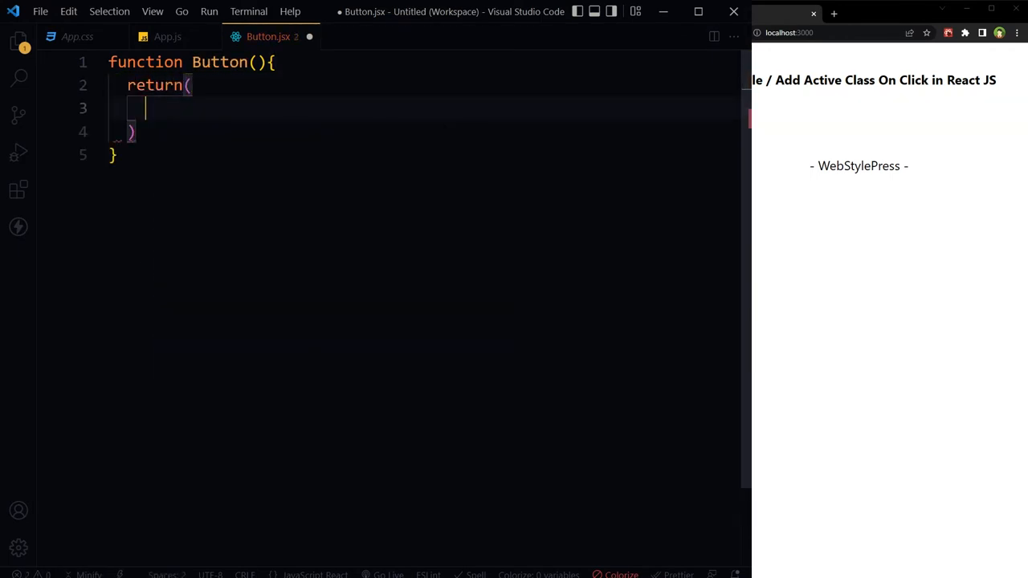
{"action": "type", "text": "<button className=\"\">Toggle Class</button>"}
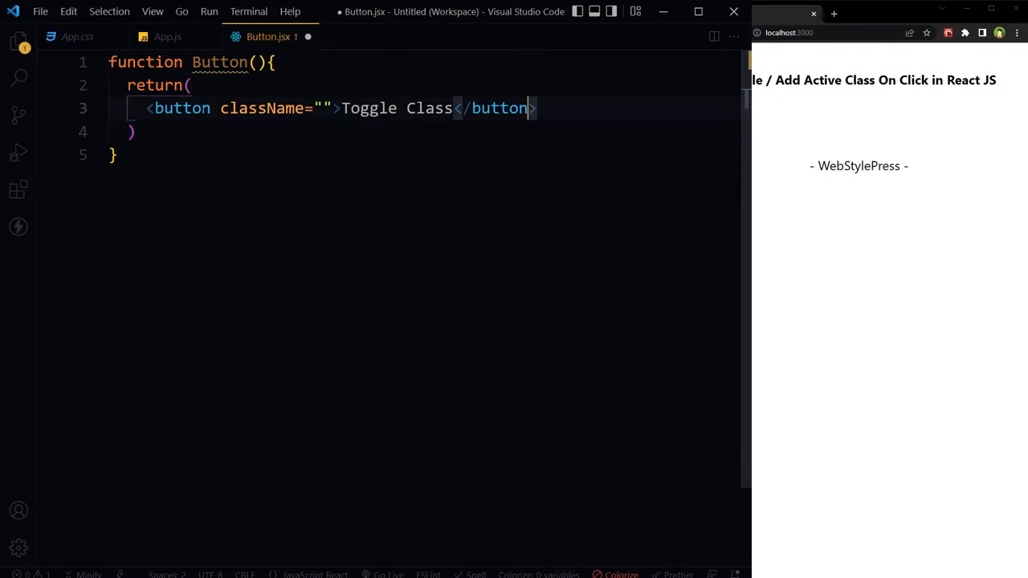
{"action": "type", "text": "export default Button;"}
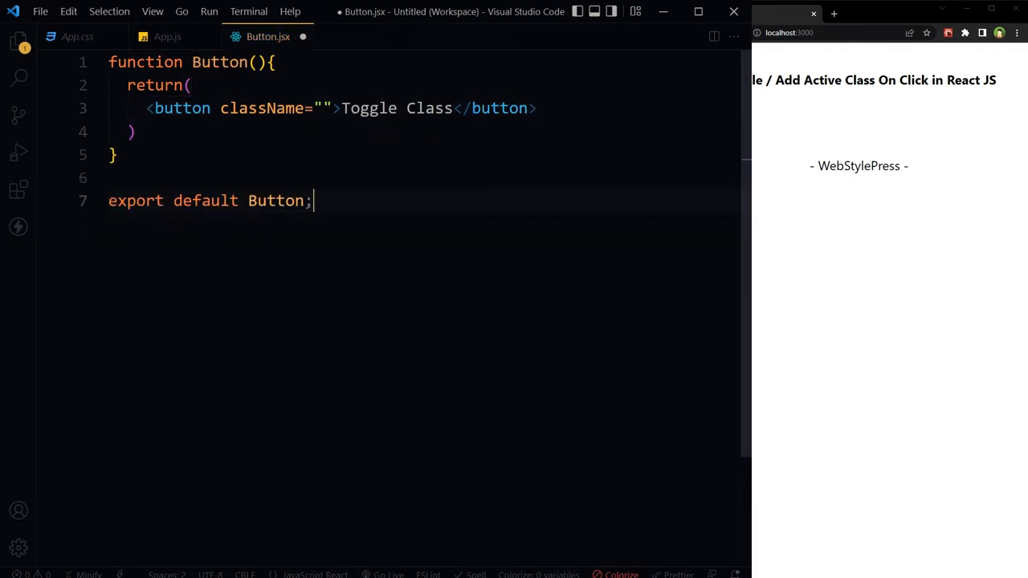
{"action": "left_click", "coordinate": [167, 35]}
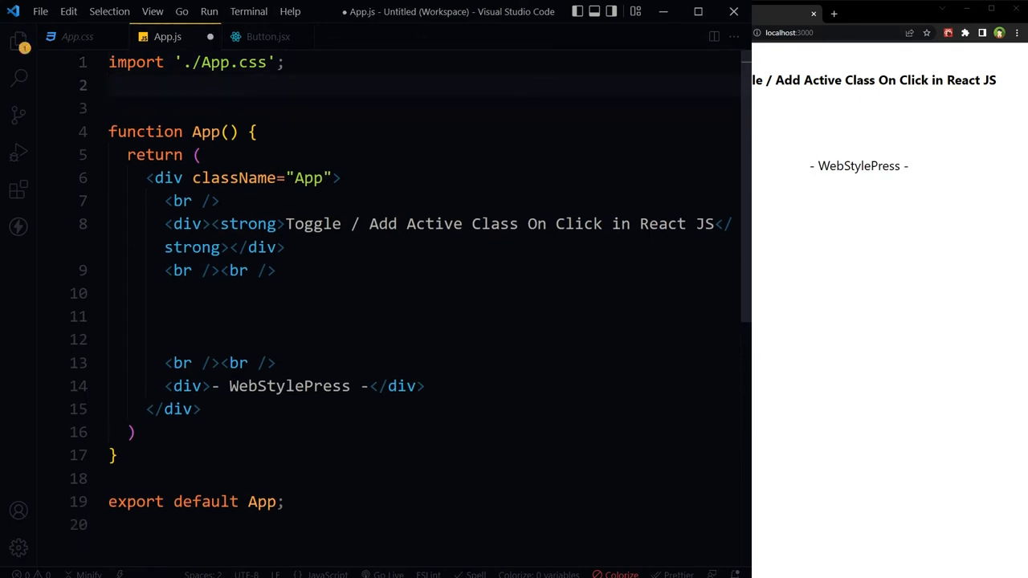
Step: Add import Button from './Button.js' and render two <Button /> elements in App.js
{"action": "type", "text": "import Button from './Button'"}
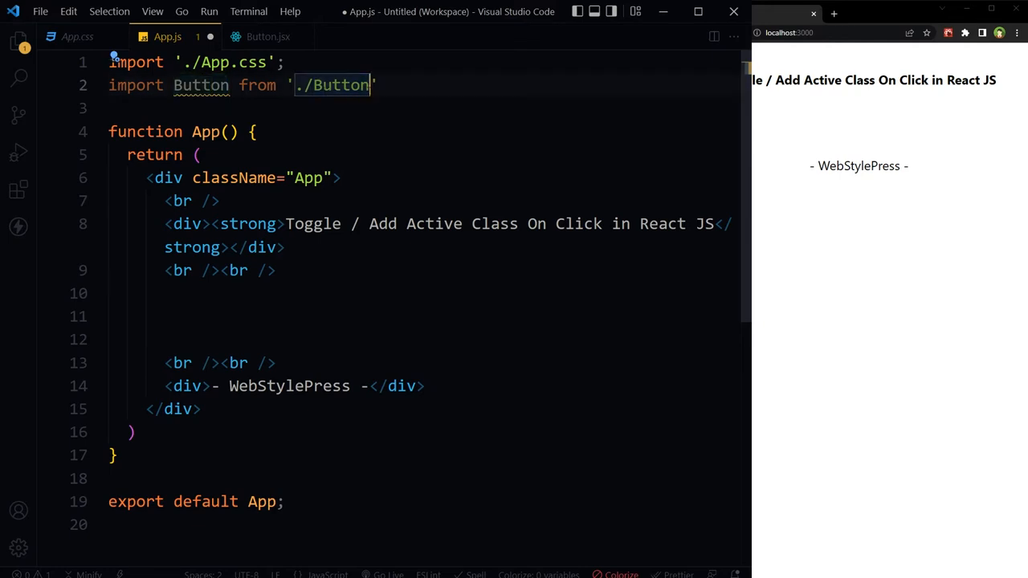
{"action": "type", "text": ".jsx"}
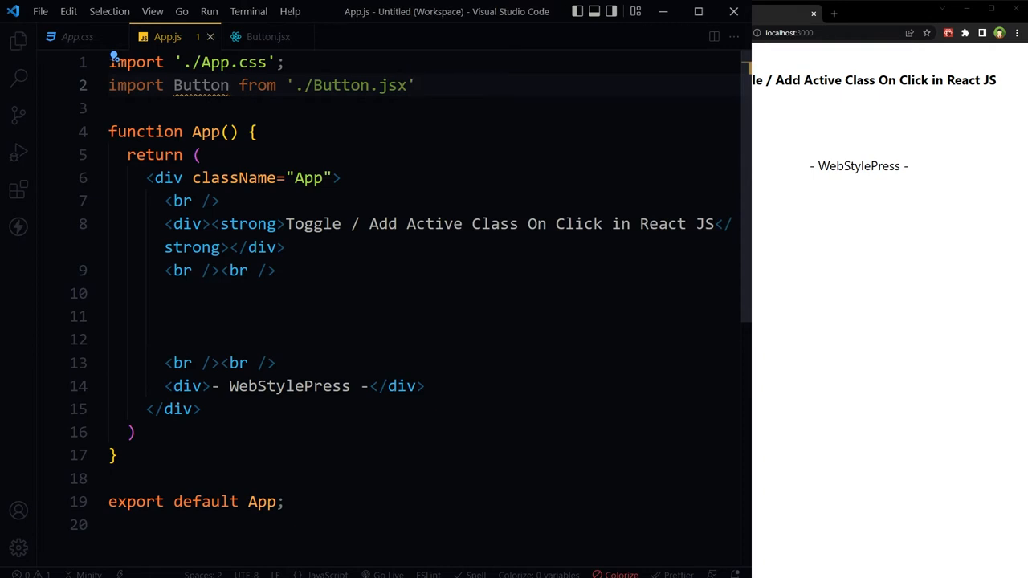
{"action": "type", "text": "<"}
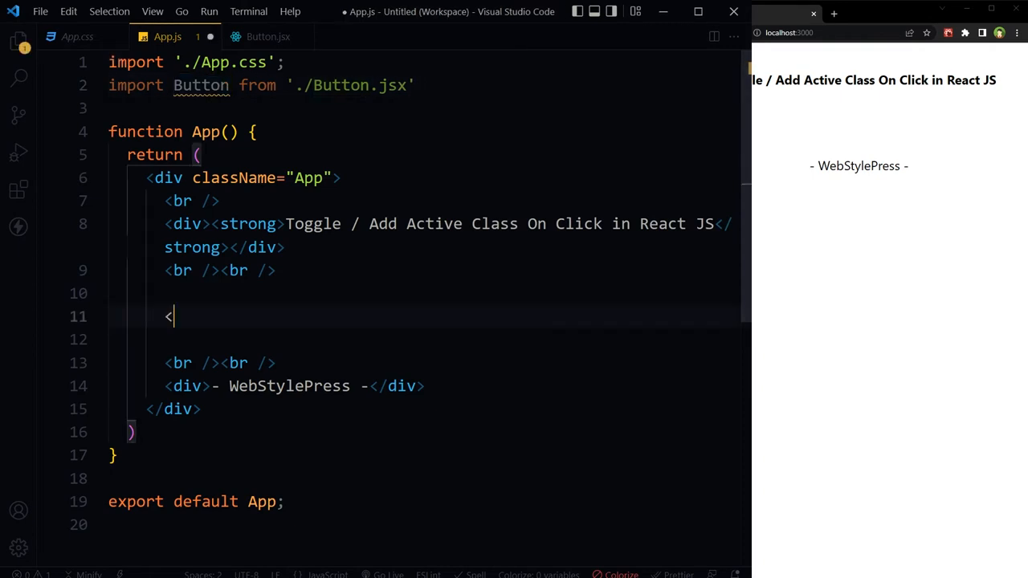
{"action": "type", "text": "Button />"}
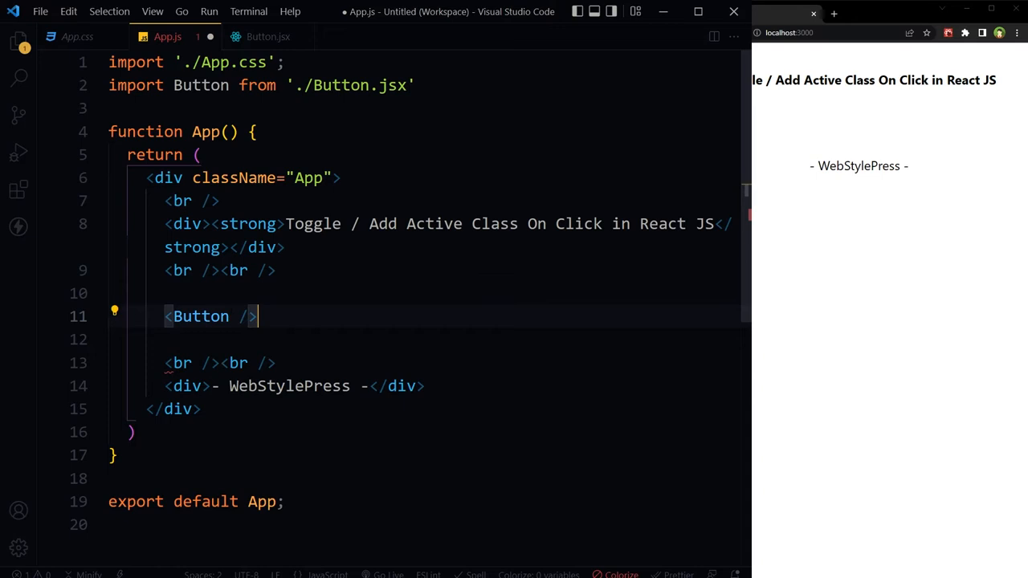
{"action": "type", "text": "<Button />"}
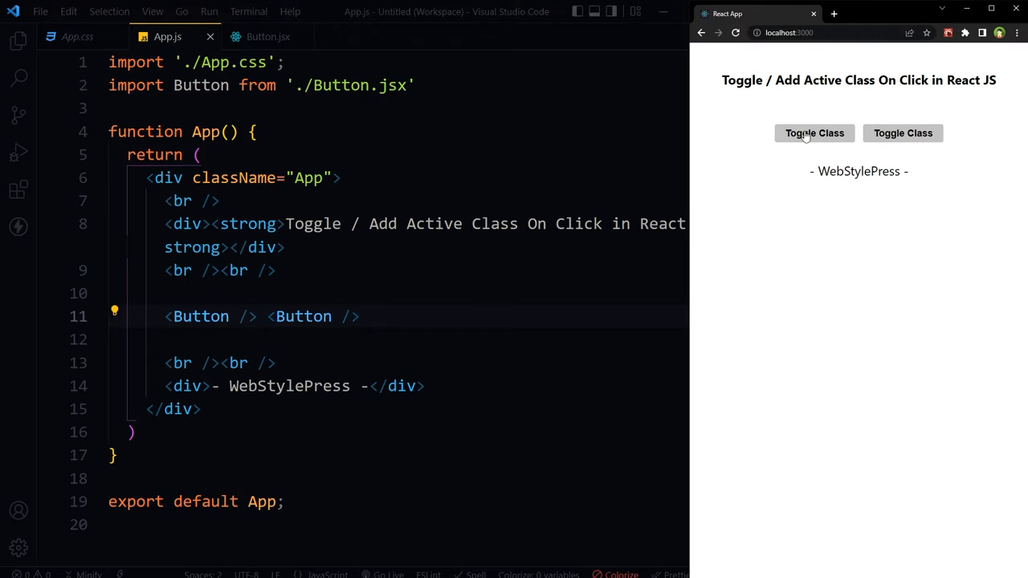
{"action": "mouse_move", "coordinate": [822, 209]}
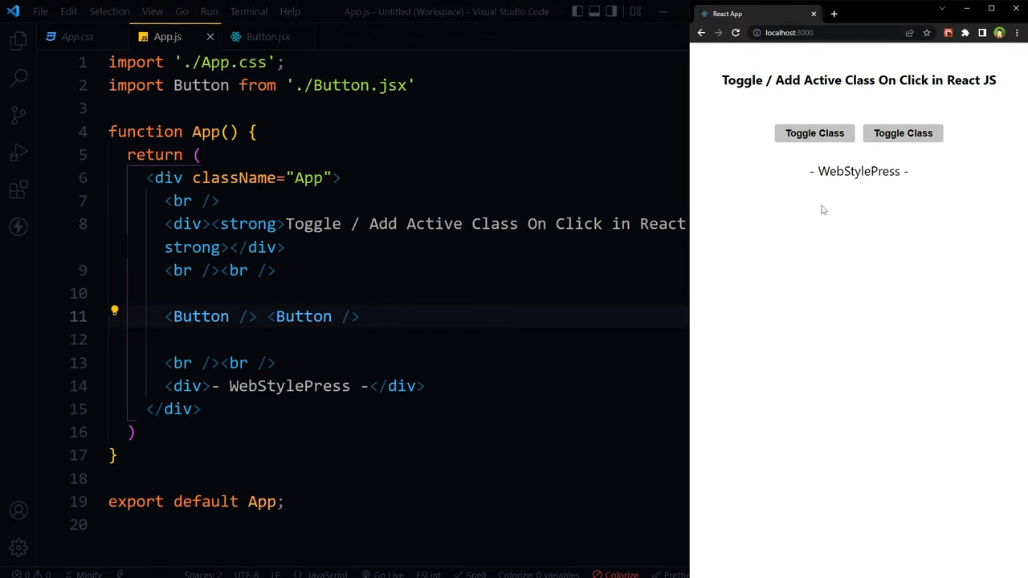
{"action": "left_click", "coordinate": [268, 36]}
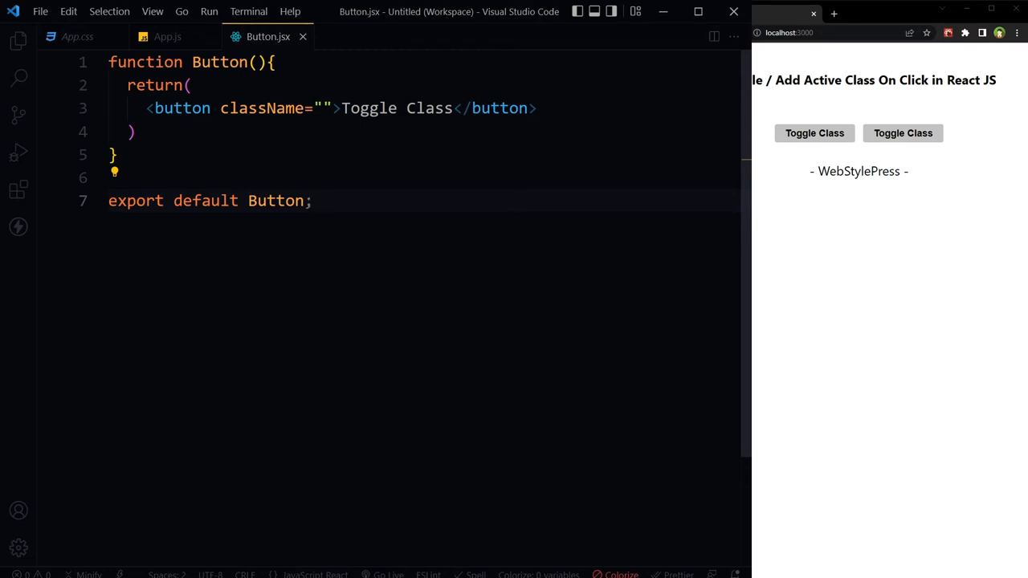
Step: Split the button attributes onto lines and add onClick={handleClick}
{"action": "key", "text": "Enter"}
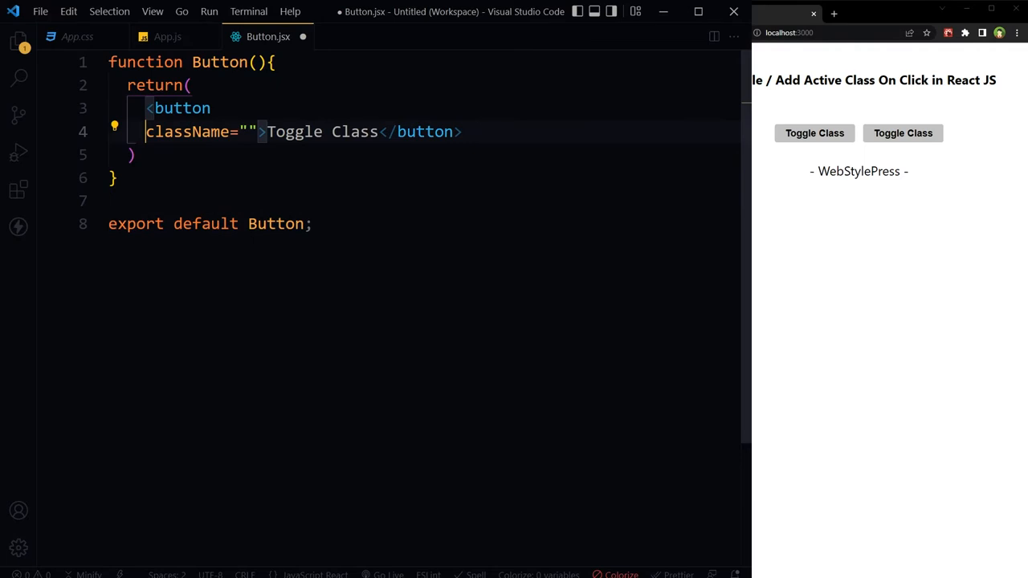
{"action": "key", "text": "Enter"}
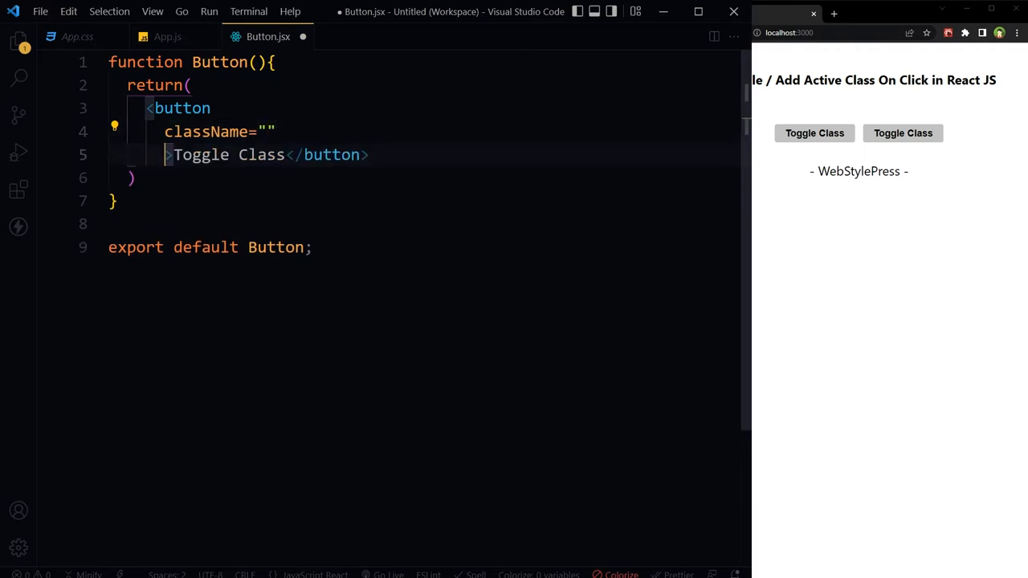
{"action": "key", "text": "Enter"}
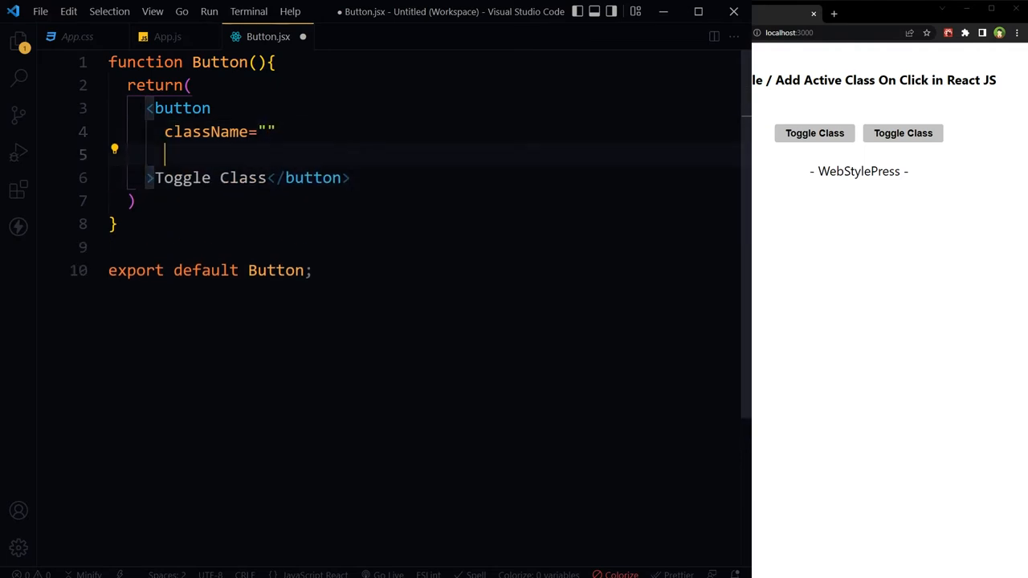
{"action": "type", "text": "onClick={"}
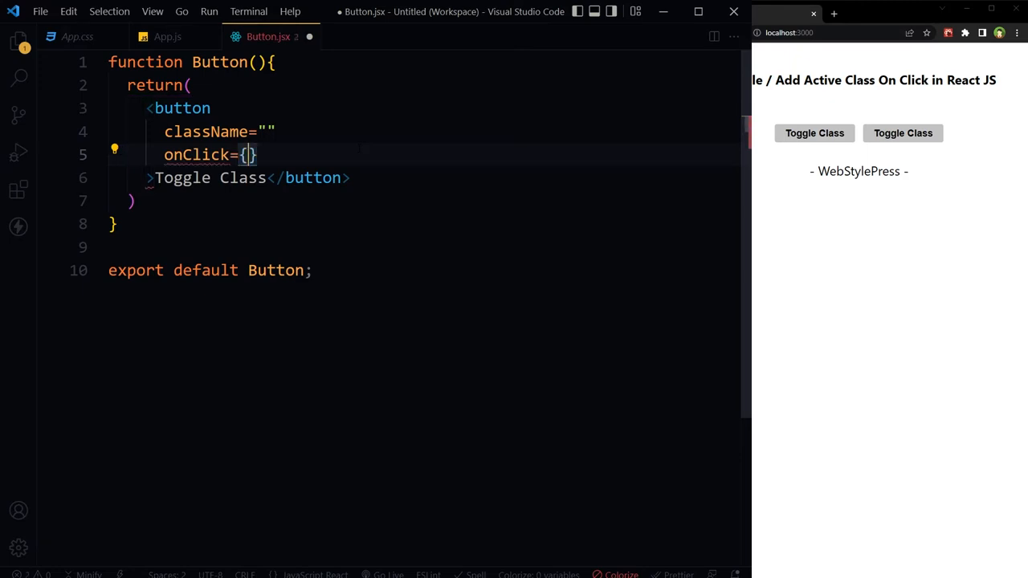
{"action": "type", "text": "handleClick"}
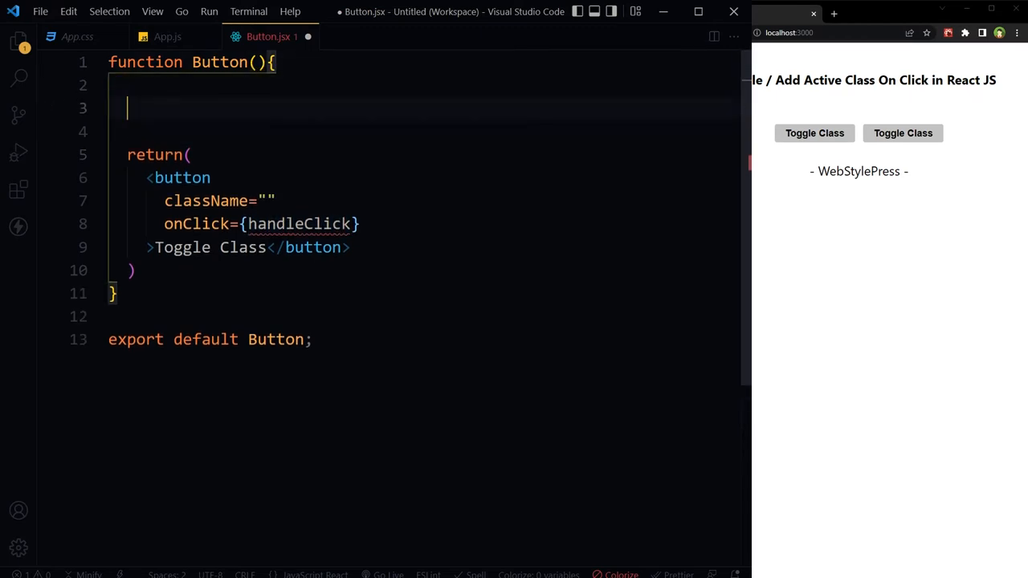
Step: Declare an empty handleClick function with a placeholder comment inside Button
{"action": "type", "text": "function handleClick"}
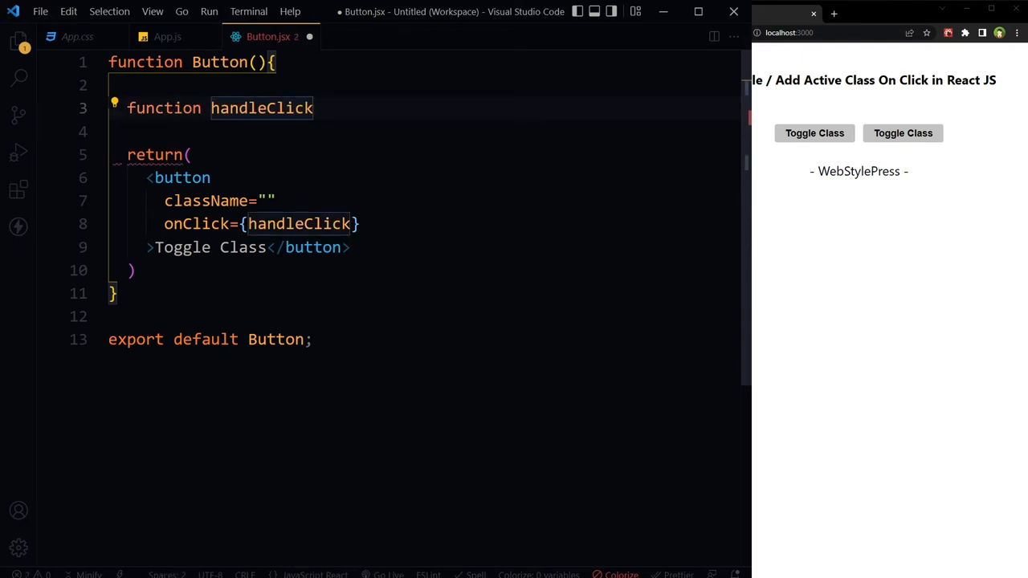
{"action": "type", "text": "(){"}
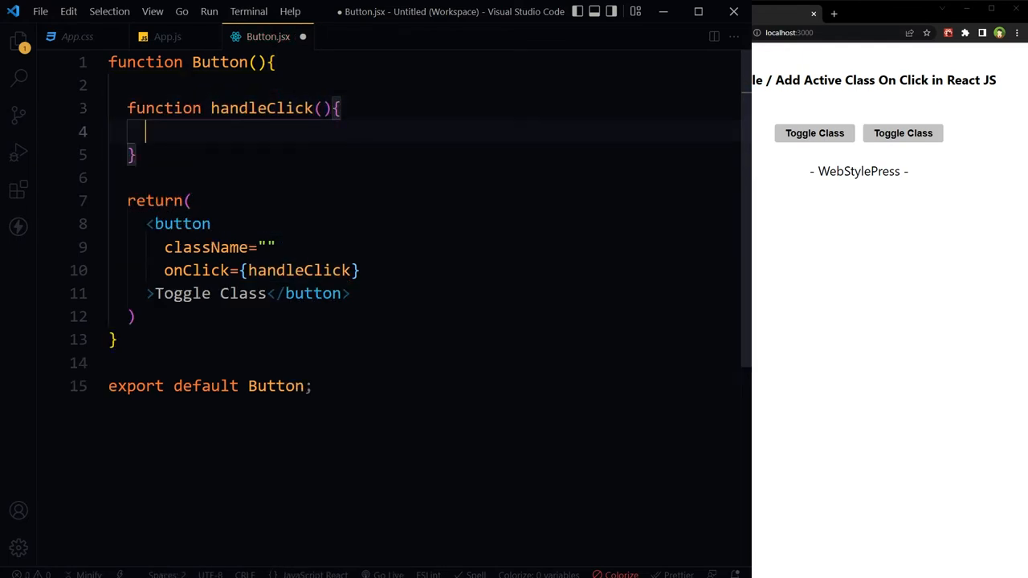
{"action": "type", "text": "//"}
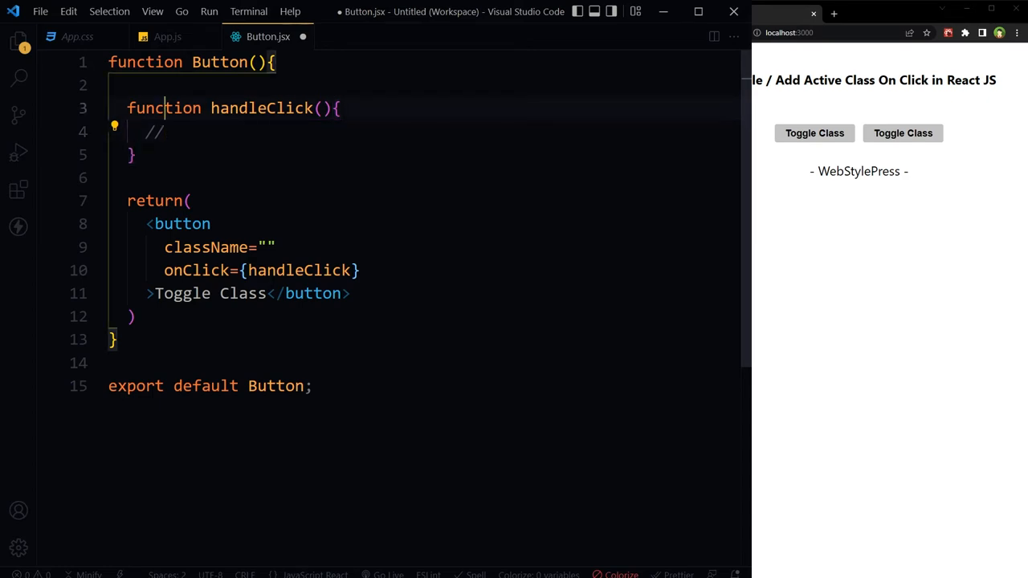
Step: Import useState from 'react' and declare const [btnState, setBtnState] = useState(false)
{"action": "type", "text": "import { useState } from 'react';"}
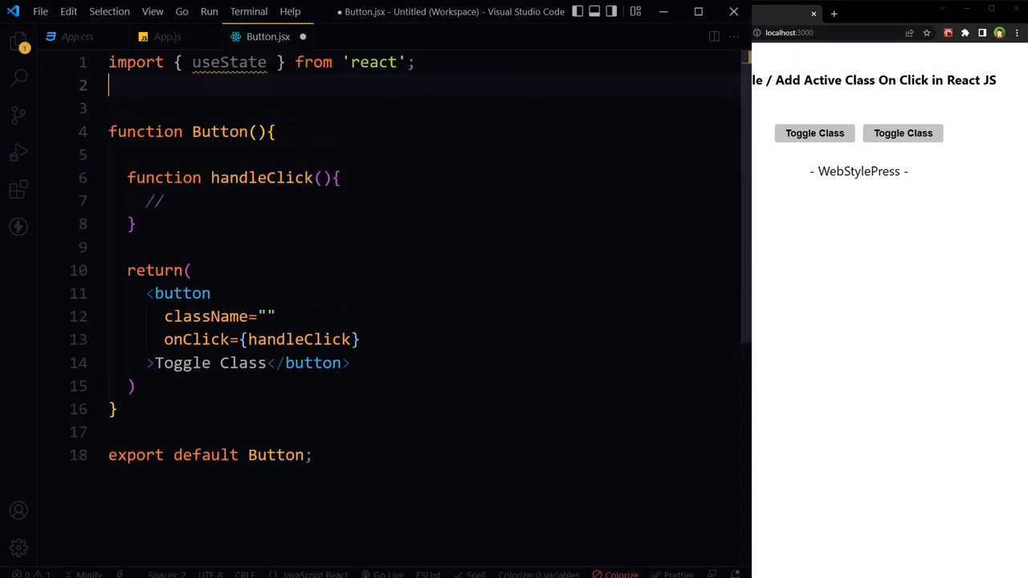
{"action": "key", "text": "Backspace"}
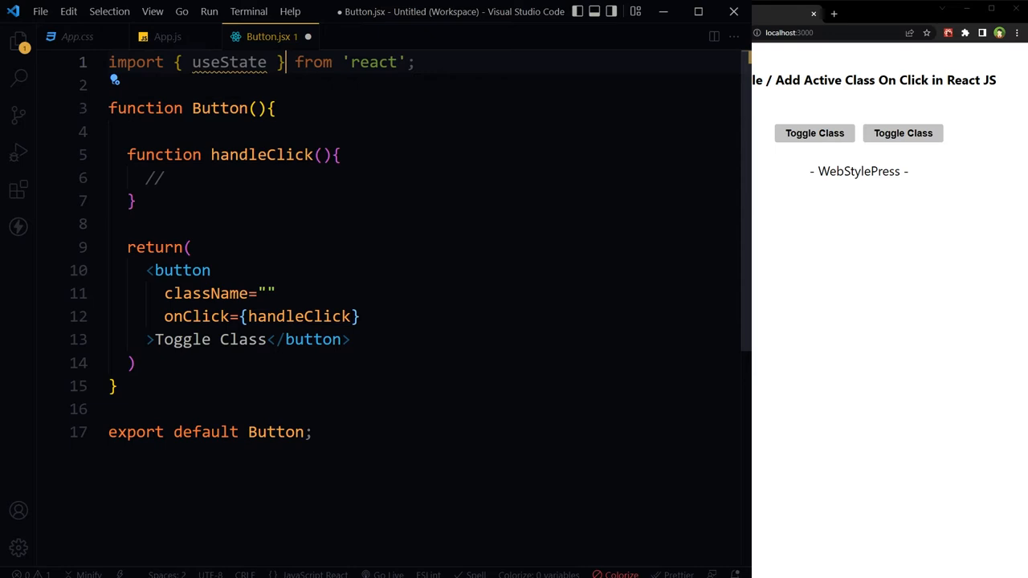
{"action": "double_click", "coordinate": [228, 61]}
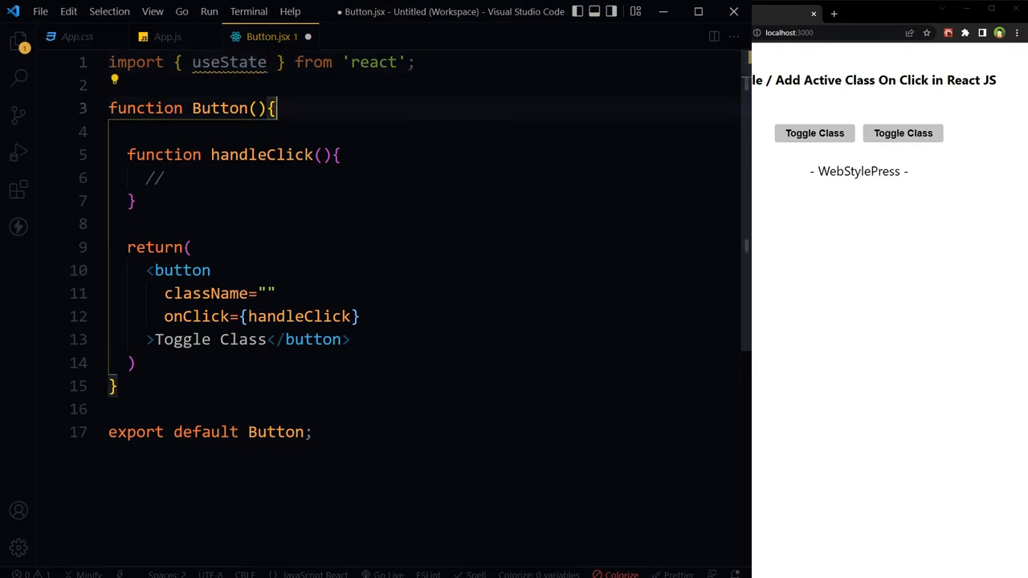
{"action": "type", "text": "const [btnState, setBtnState] = useState(false);"}
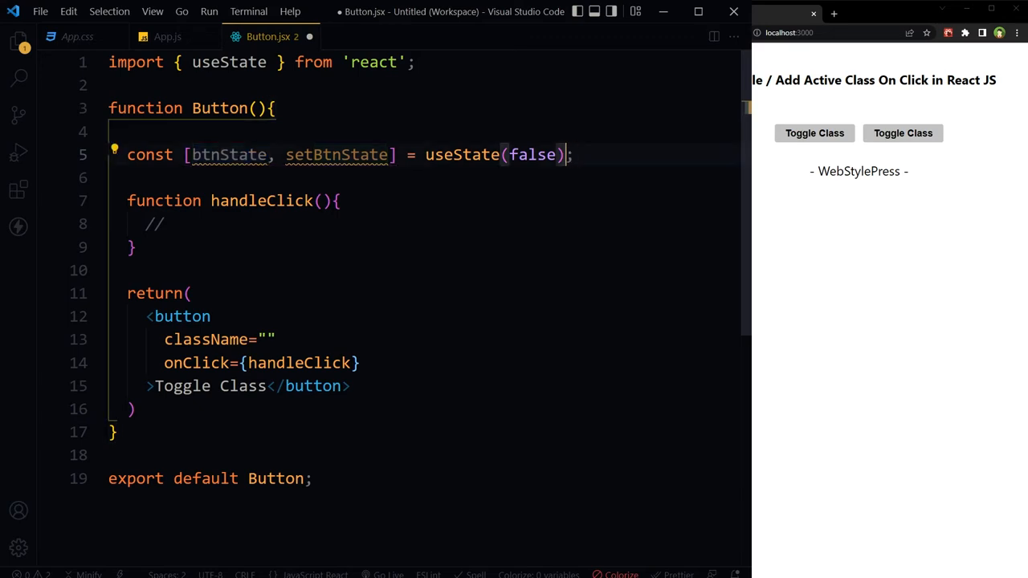
{"action": "double_click", "coordinate": [533, 154]}
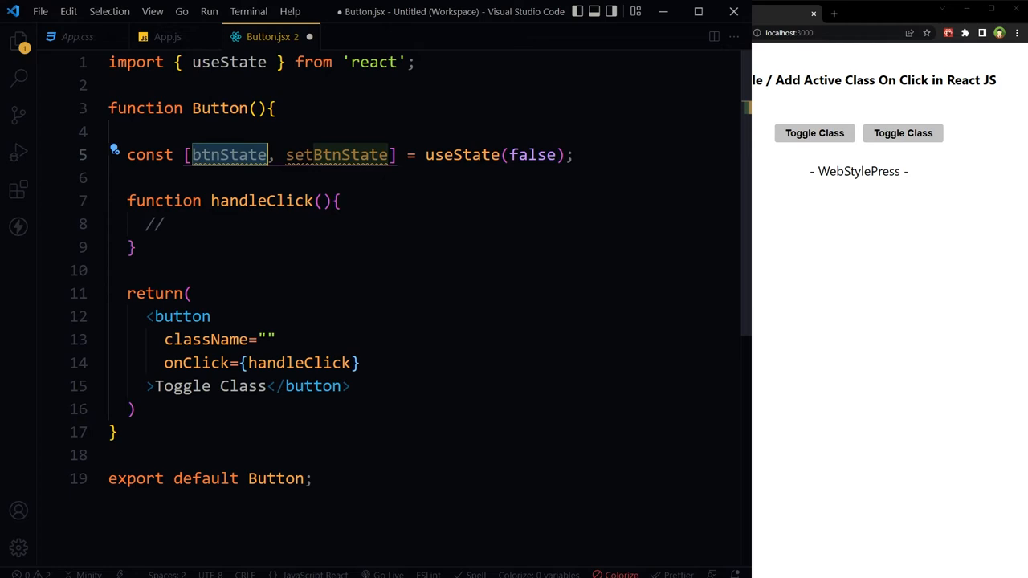
{"action": "double_click", "coordinate": [533, 154]}
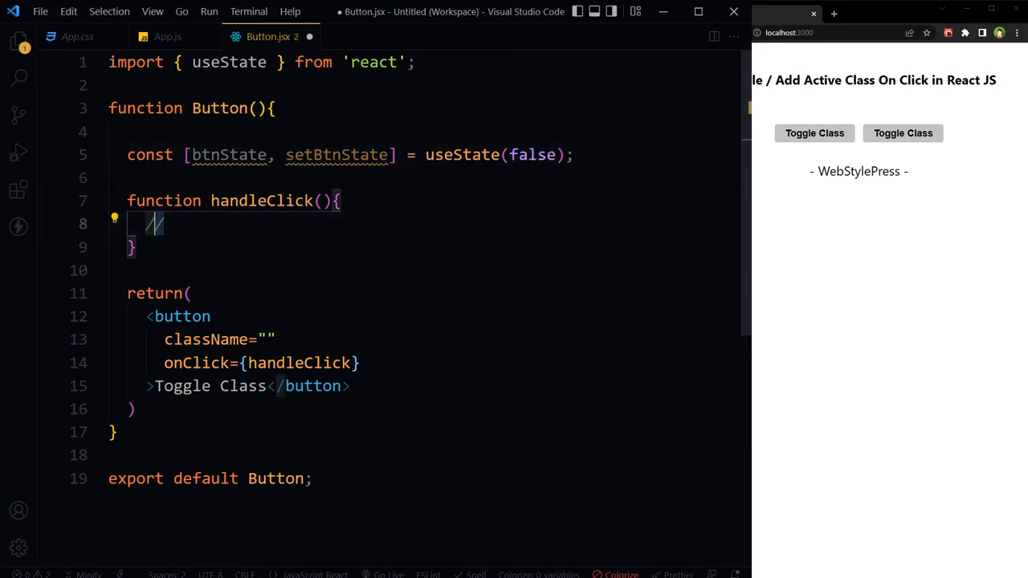
Step: Replace the handleClick comment with setBtnState(btnState => !btnState);
{"action": "type", "text": "setBtnState"}
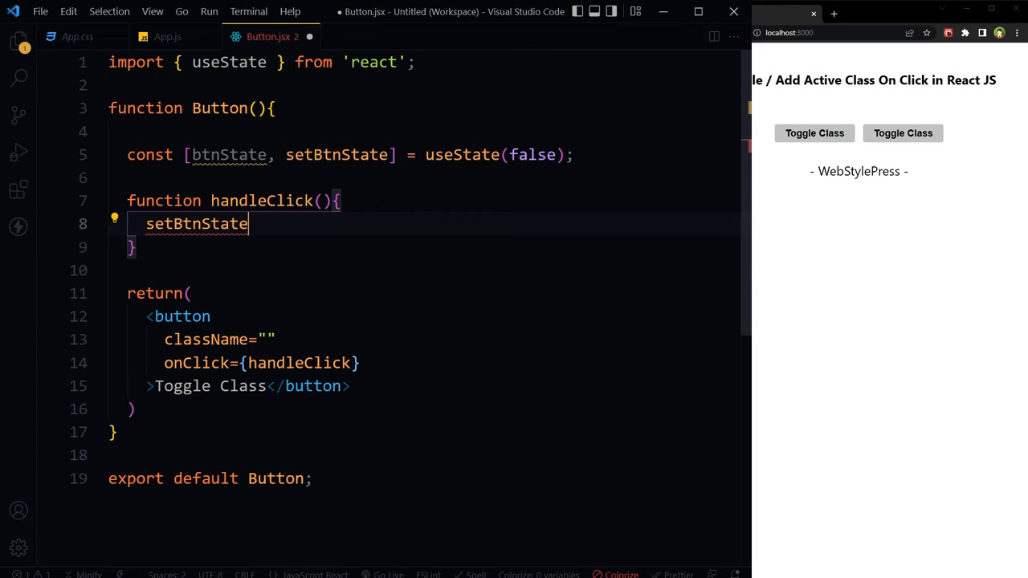
{"action": "type", "text": "()"}
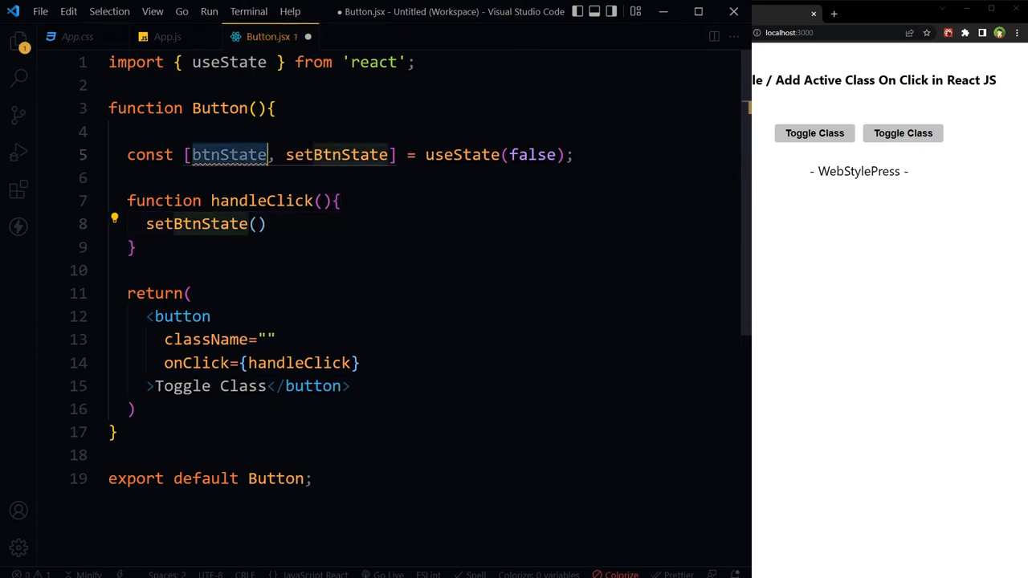
{"action": "left_click", "coordinate": [257, 223]}
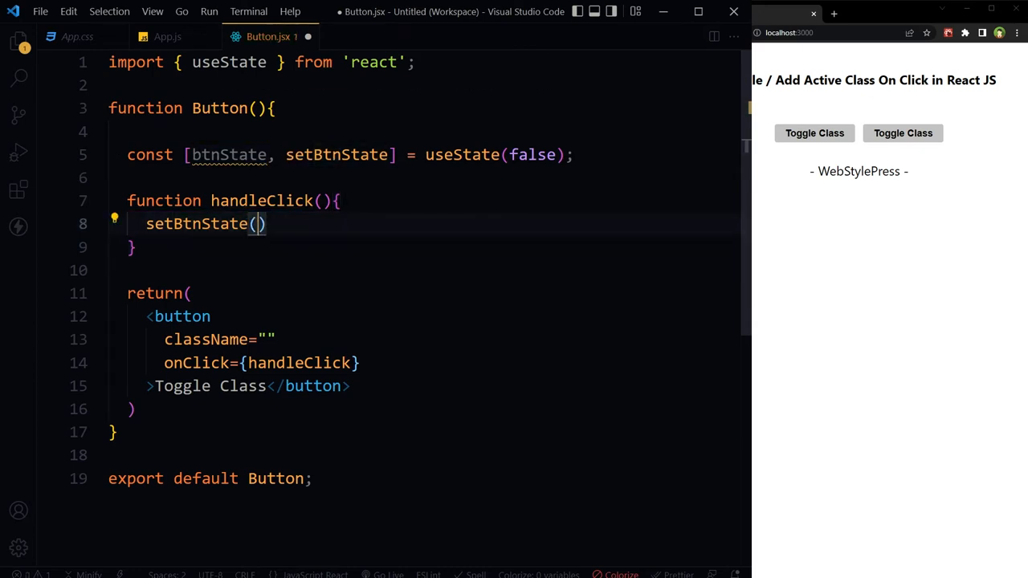
{"action": "type", "text": "btnState =>"}
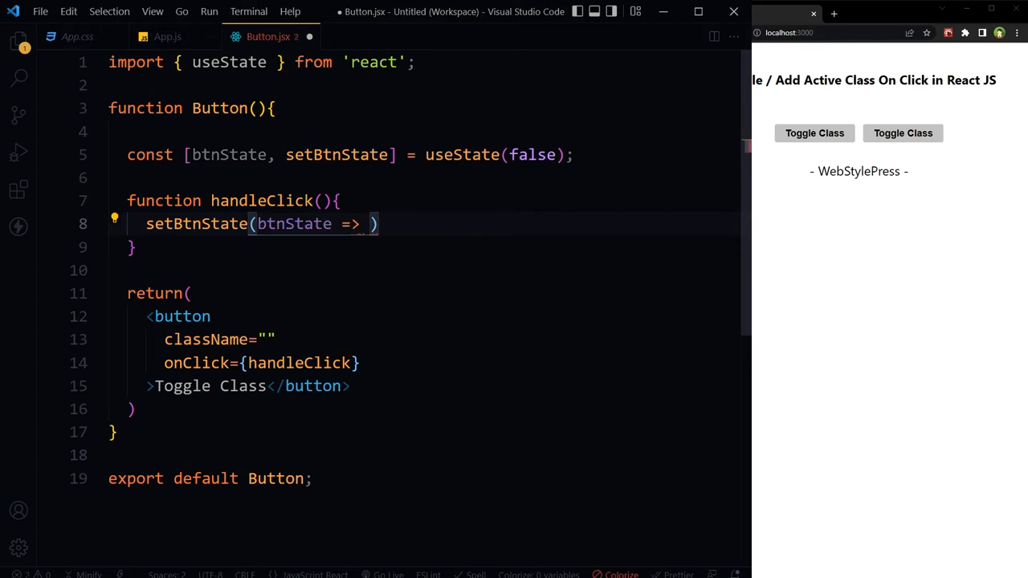
{"action": "type", "text": "!btnState"}
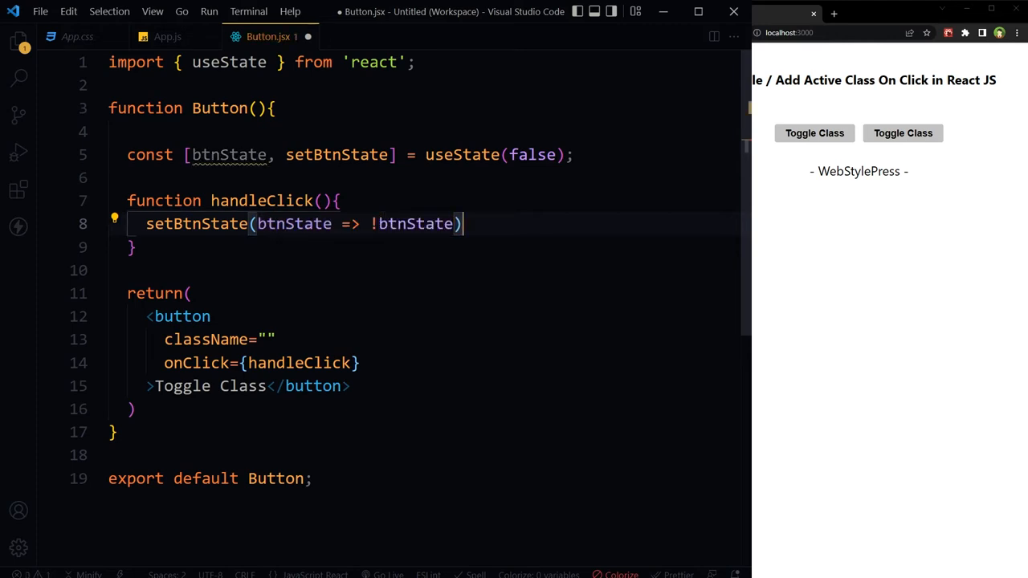
{"action": "type", "text": ";"}
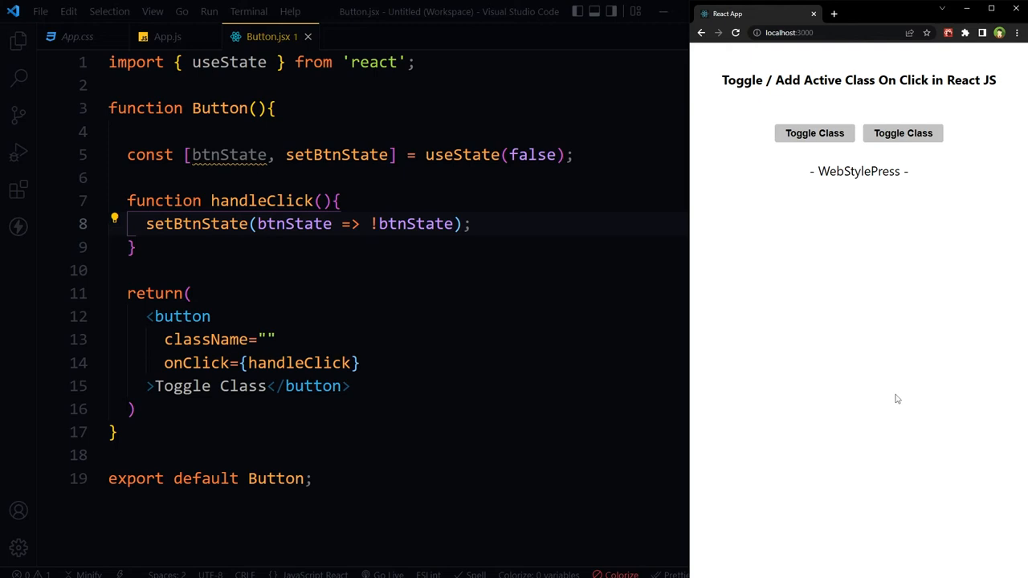
Step: With DevTools Components showing the second Button's hook, click it to see State flip false to true
{"action": "key", "text": "F12"}
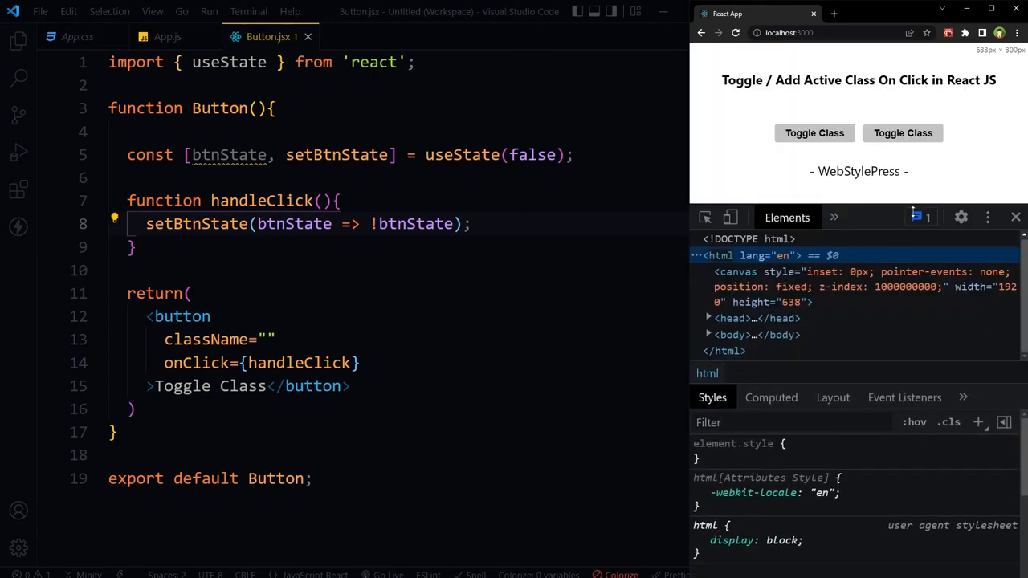
{"action": "left_click", "coordinate": [814, 216]}
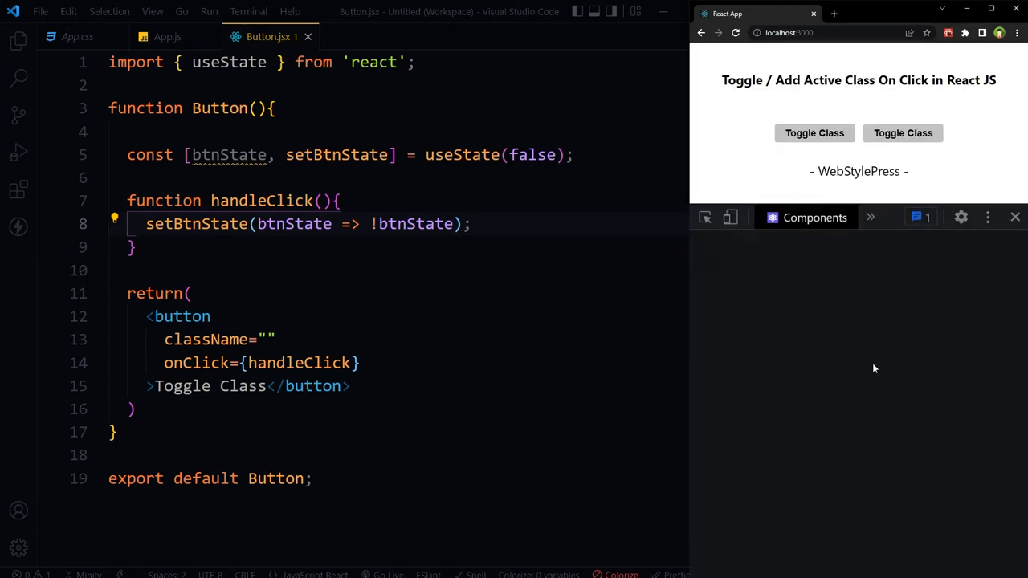
{"action": "left_click", "coordinate": [736, 311]}
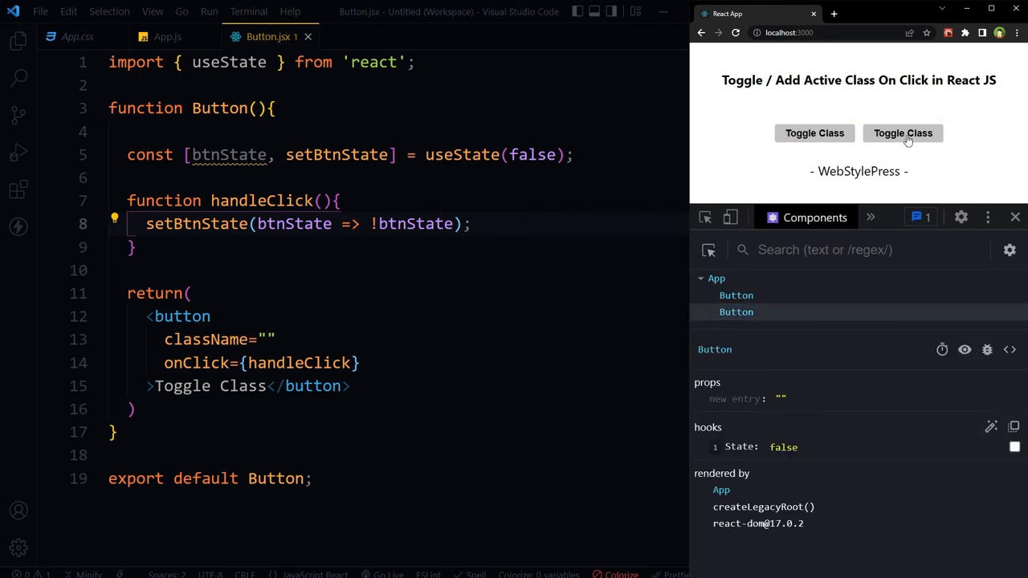
{"action": "mouse_move", "coordinate": [902, 134]}
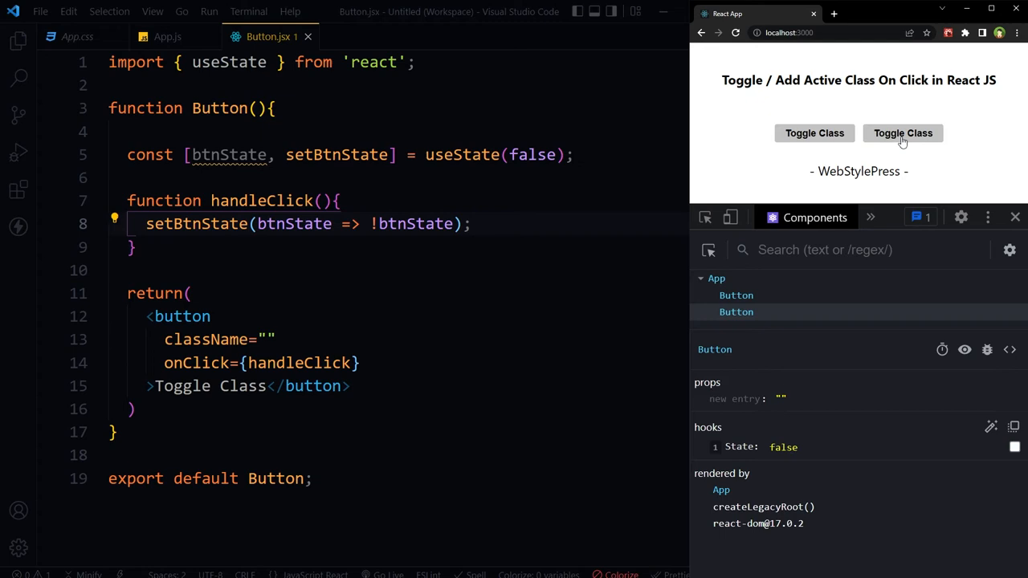
{"action": "left_click", "coordinate": [902, 132]}
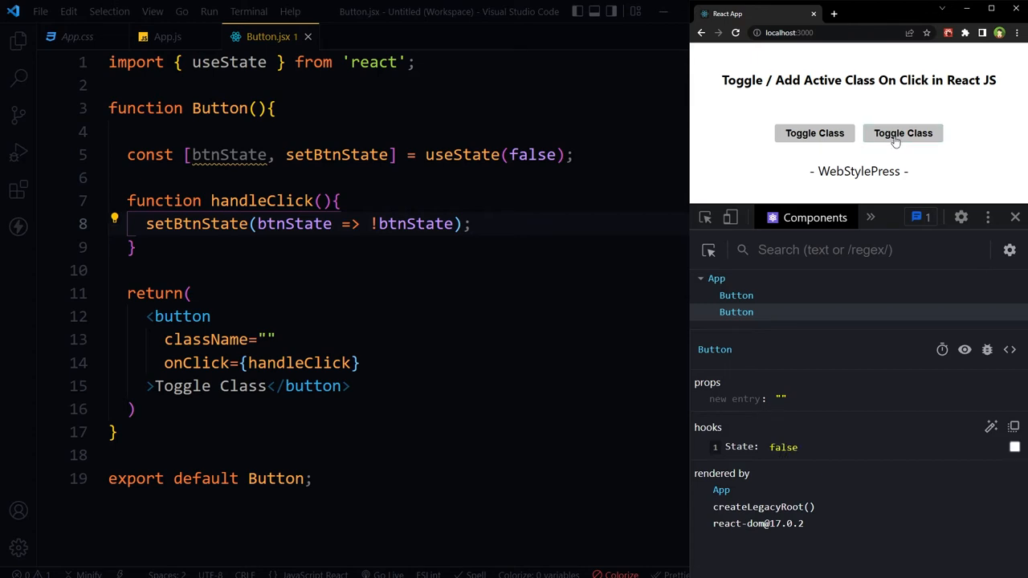
{"action": "left_click", "coordinate": [902, 132]}
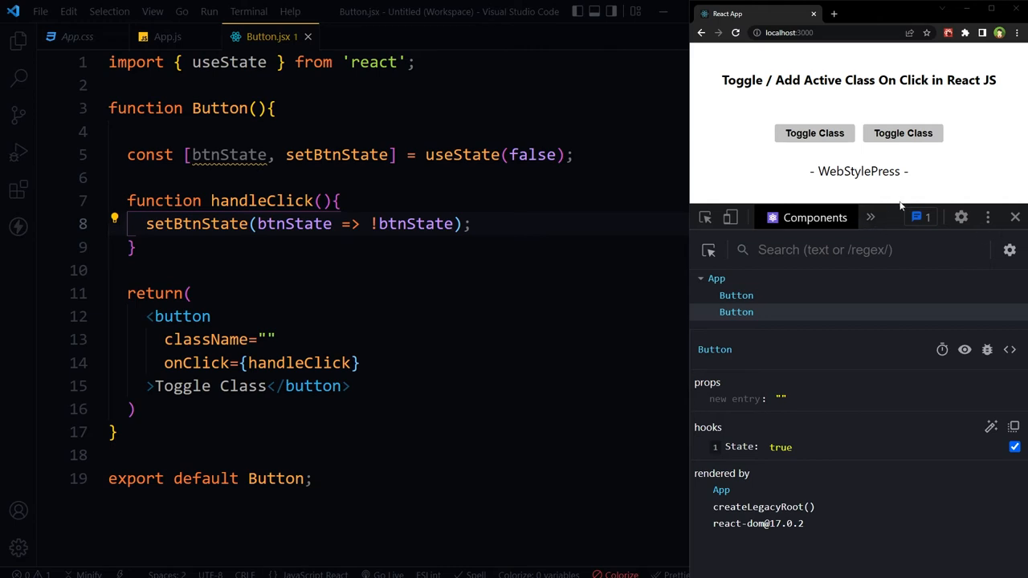
Step: Declare let toggleClassCheck = btnState ? ' active' : null; replacing the empty string with null
{"action": "type", "text": "let toggleClassCheck = btnState ? ' active': '';"}
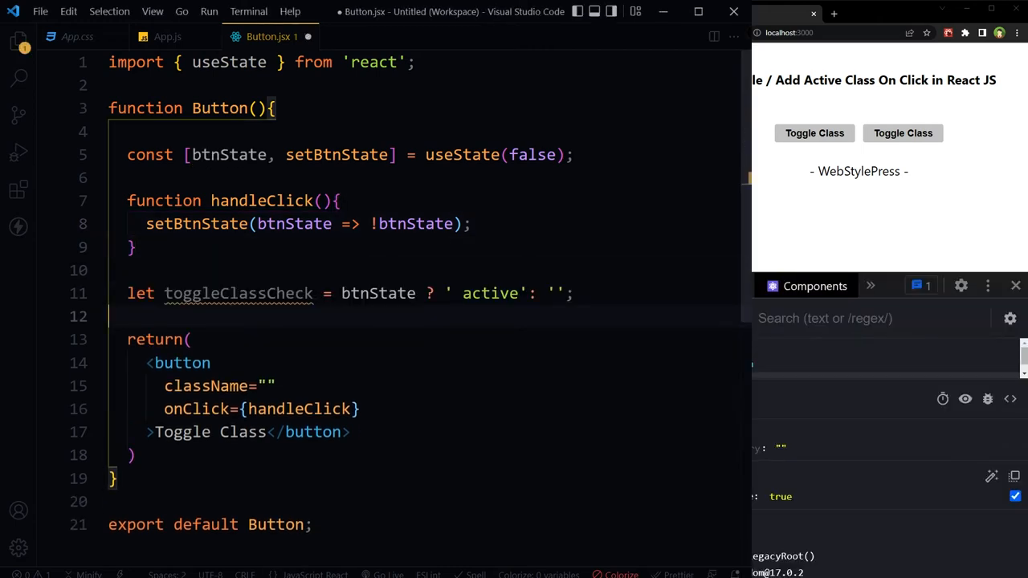
{"action": "double_click", "coordinate": [238, 292]}
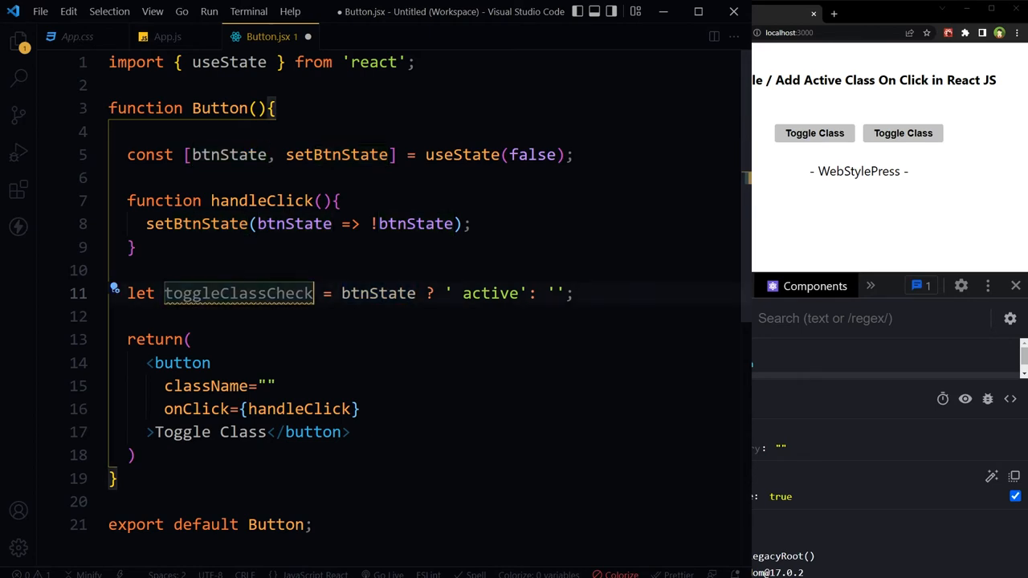
{"action": "double_click", "coordinate": [488, 292]}
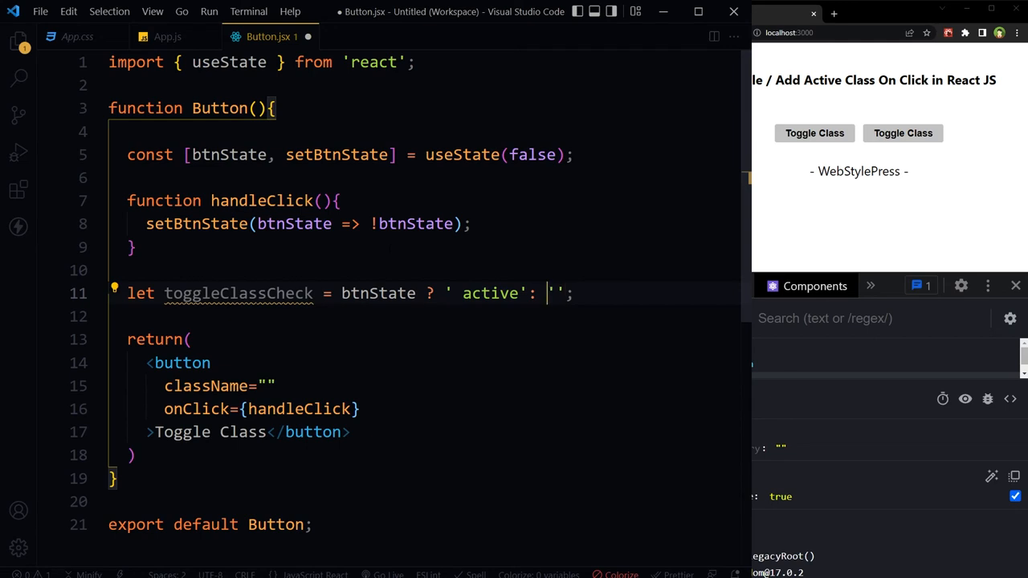
{"action": "type", "text": "null"}
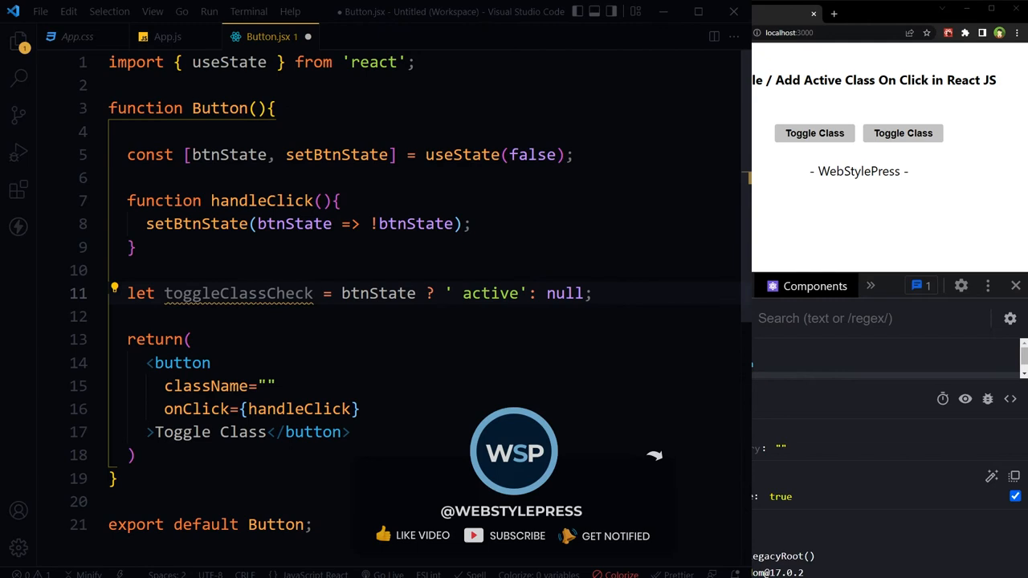
Step: Review the conditional expression and move to the button's className attribute
{"action": "left_click_drag", "start_coordinate": [340, 292], "coordinate": [585, 293]}
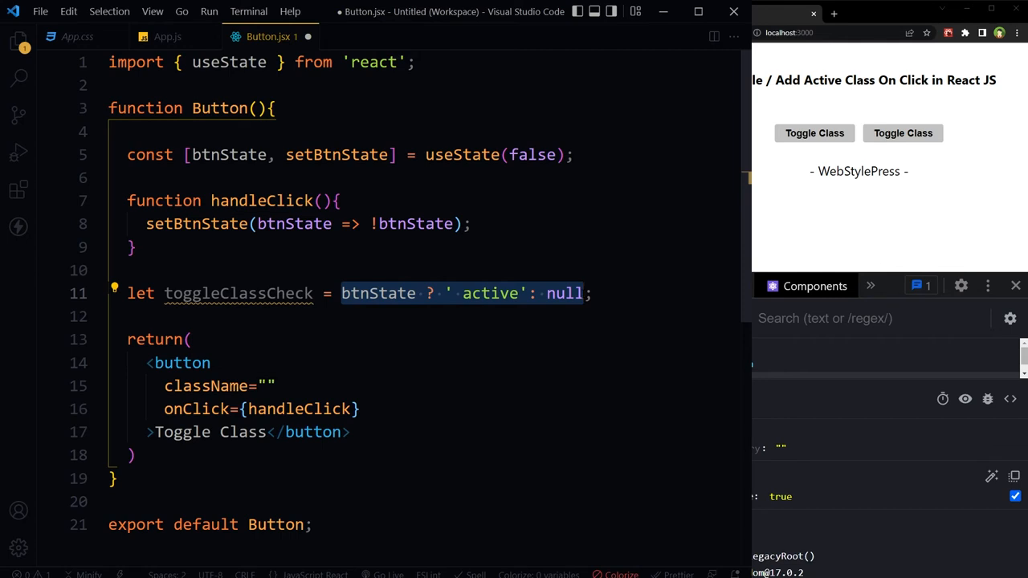
{"action": "left_click", "coordinate": [584, 292]}
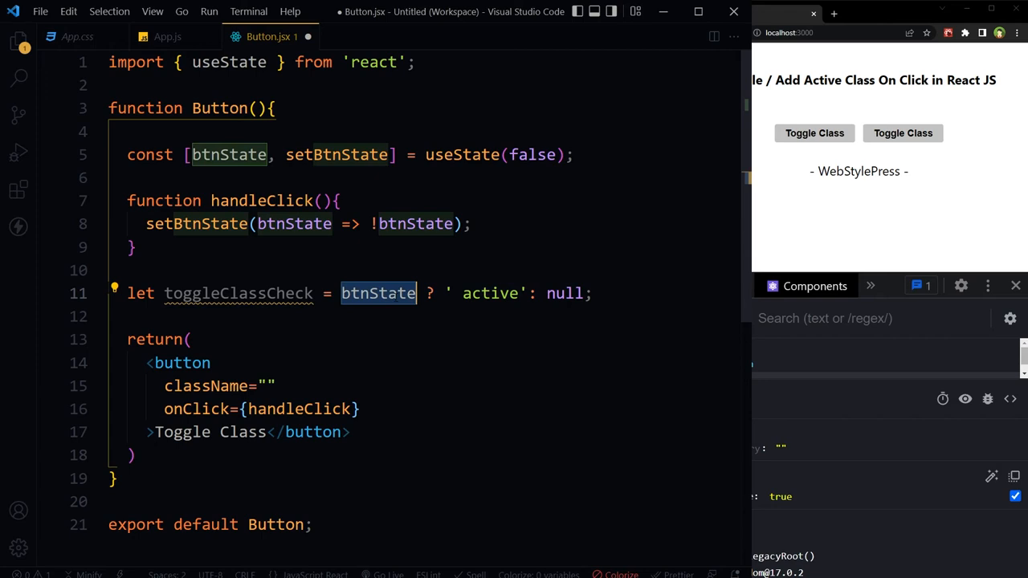
{"action": "mouse_move", "coordinate": [375, 293]}
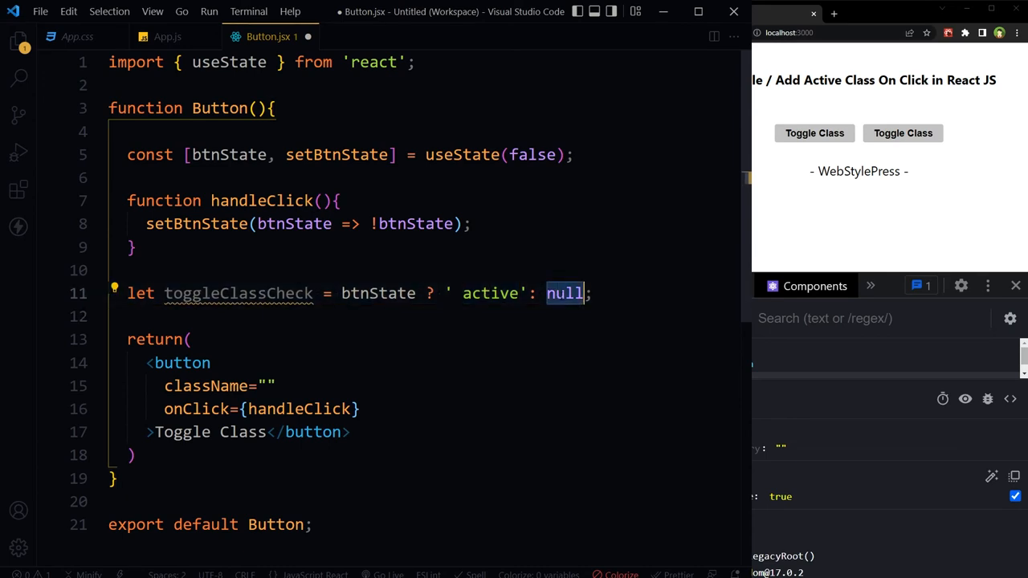
{"action": "double_click", "coordinate": [238, 293]}
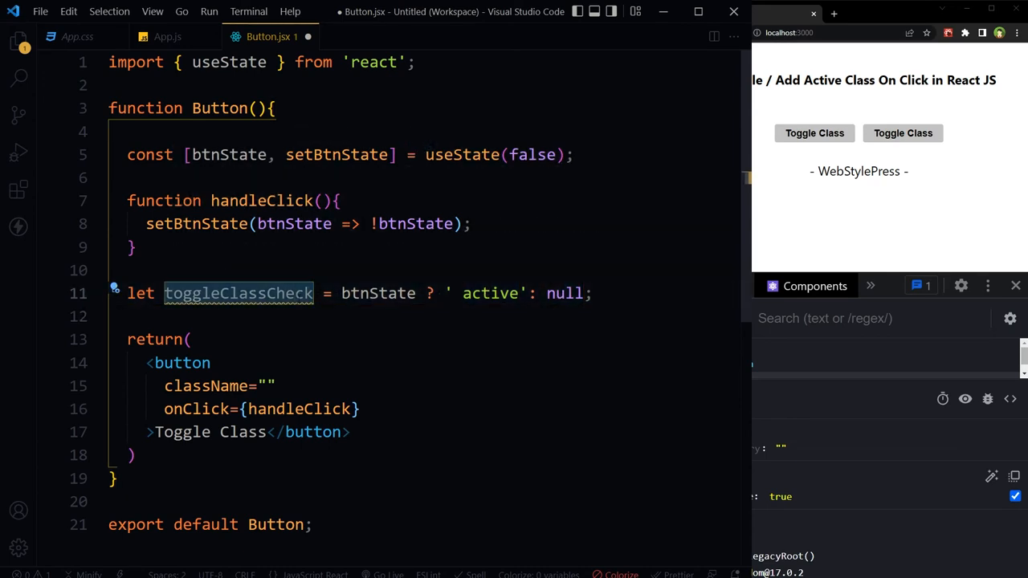
{"action": "left_click", "coordinate": [270, 385]}
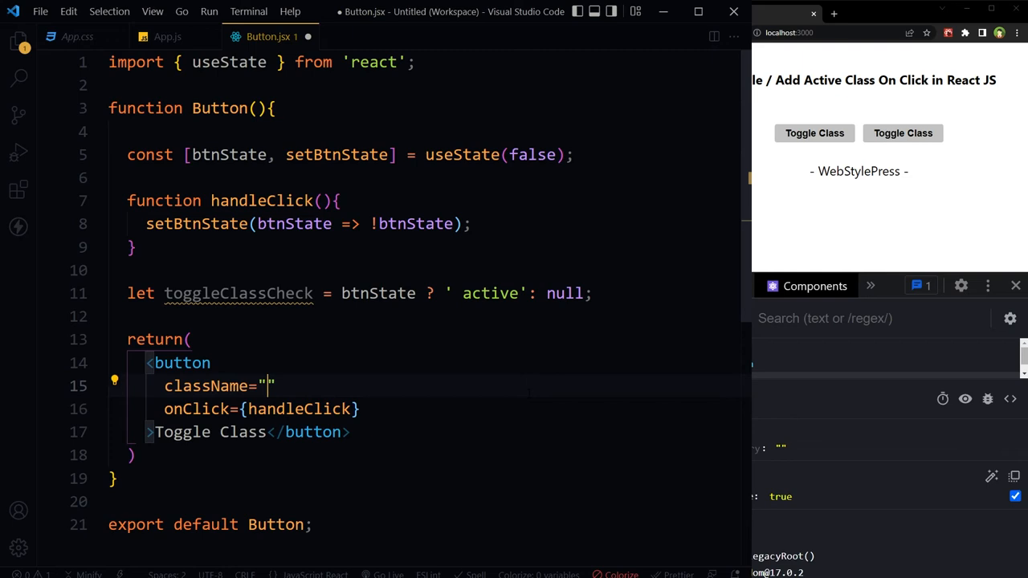
Step: Set className to the template literal {`btn${toggleClassCheck}`}
{"action": "type", "text": "btn"}
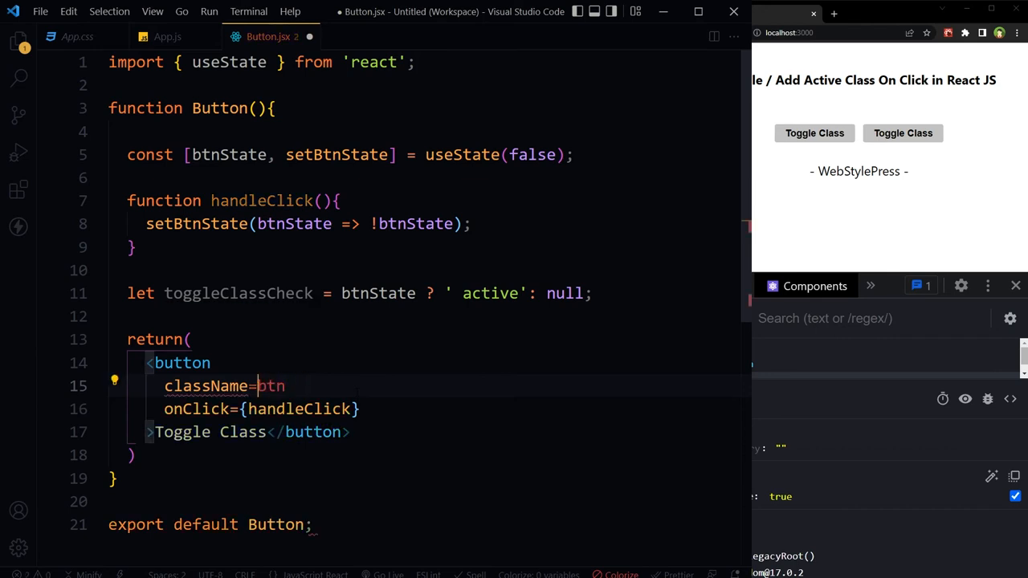
{"action": "type", "text": "{`"}
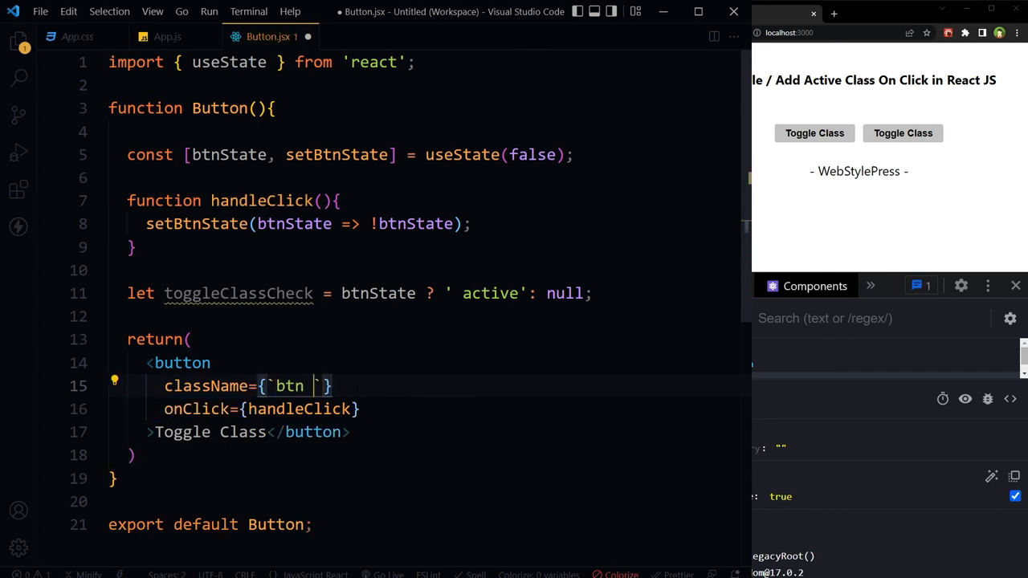
{"action": "type", "text": "$"}
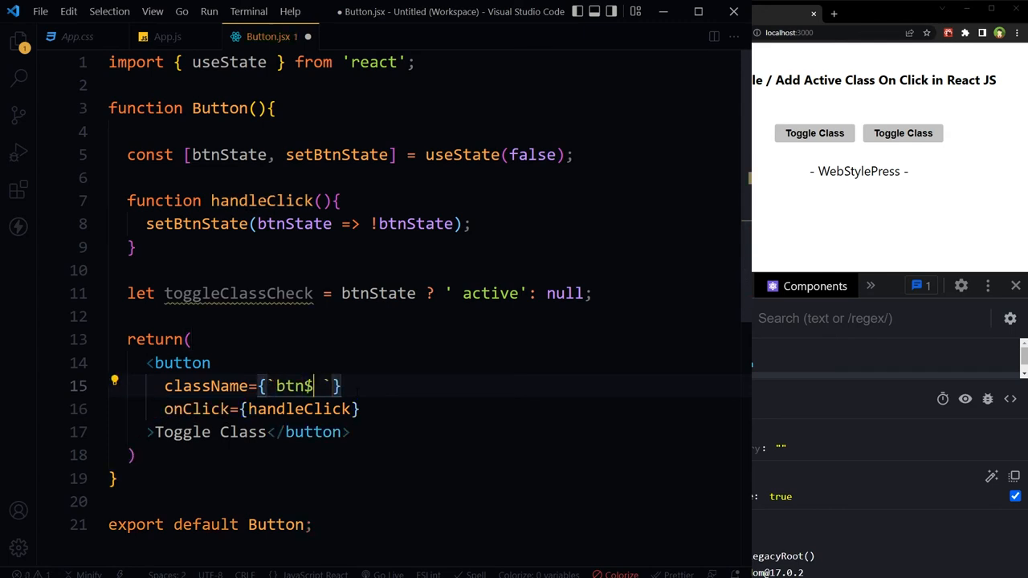
{"action": "type", "text": "{}"}
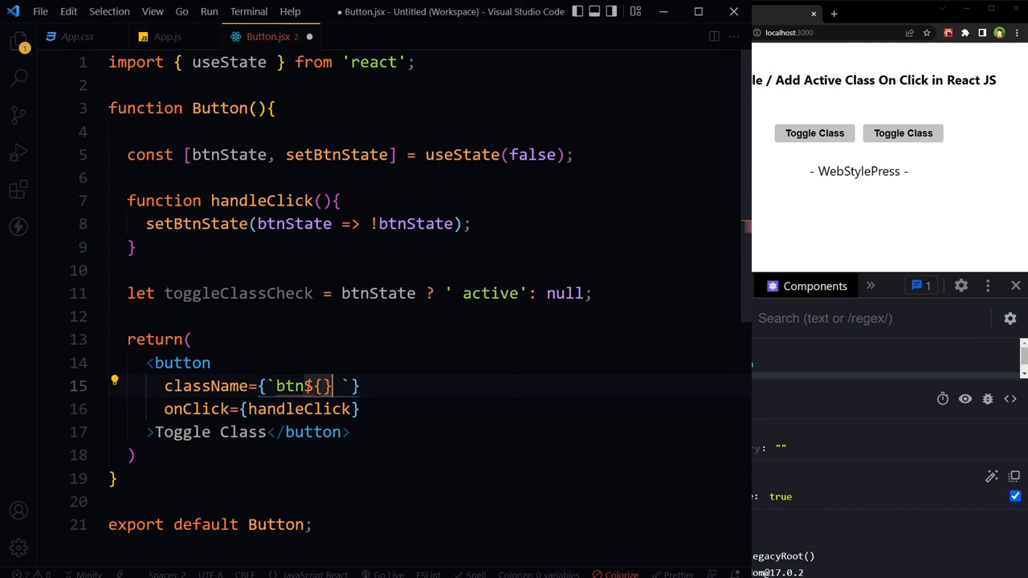
{"action": "type", "text": "toggleClassCheck"}
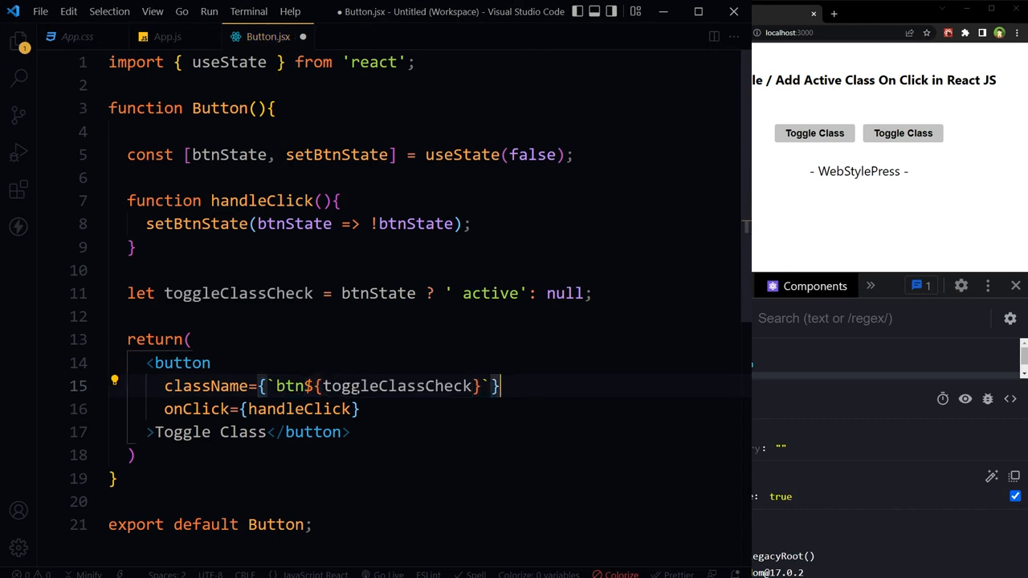
Step: Highlight btn, toggleClassCheck and the space before active to explain the class string
{"action": "double_click", "coordinate": [291, 385]}
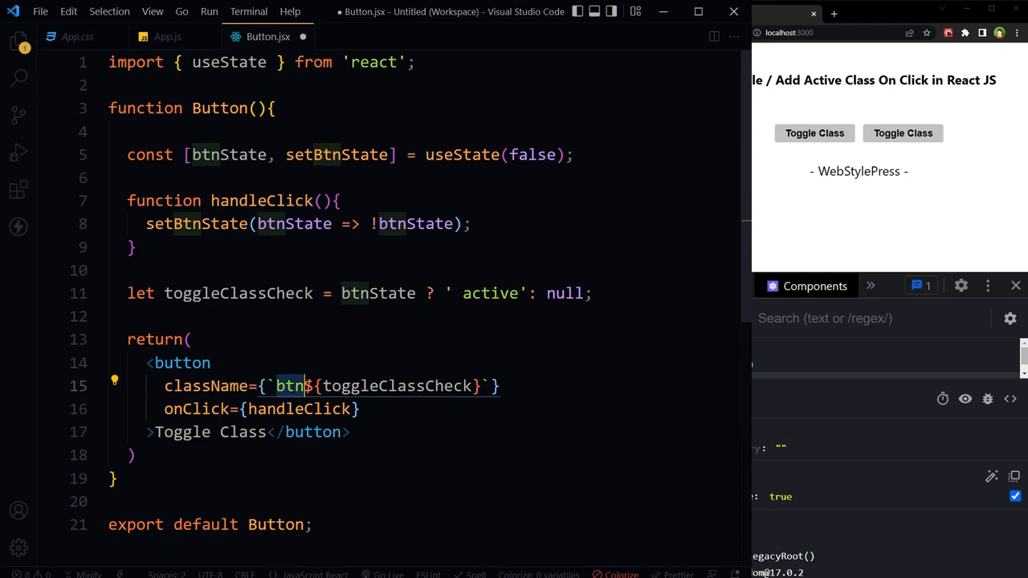
{"action": "double_click", "coordinate": [399, 385]}
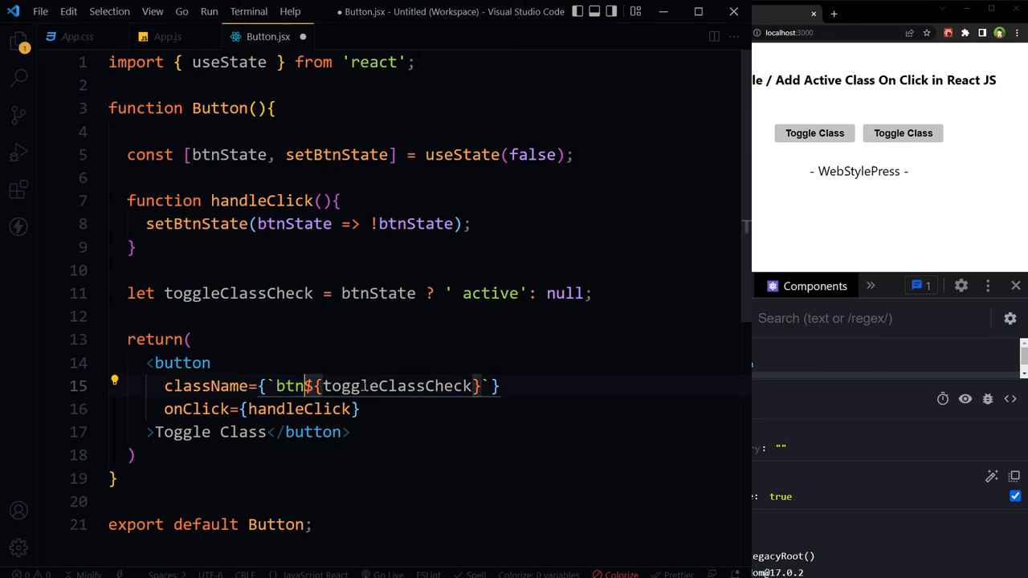
{"action": "double_click", "coordinate": [399, 385]}
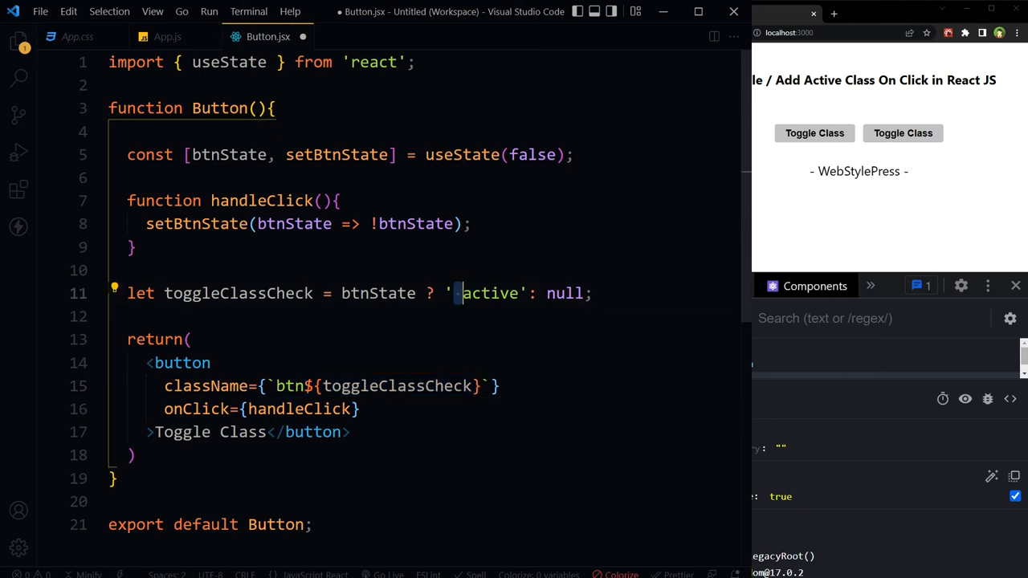
{"action": "double_click", "coordinate": [489, 292]}
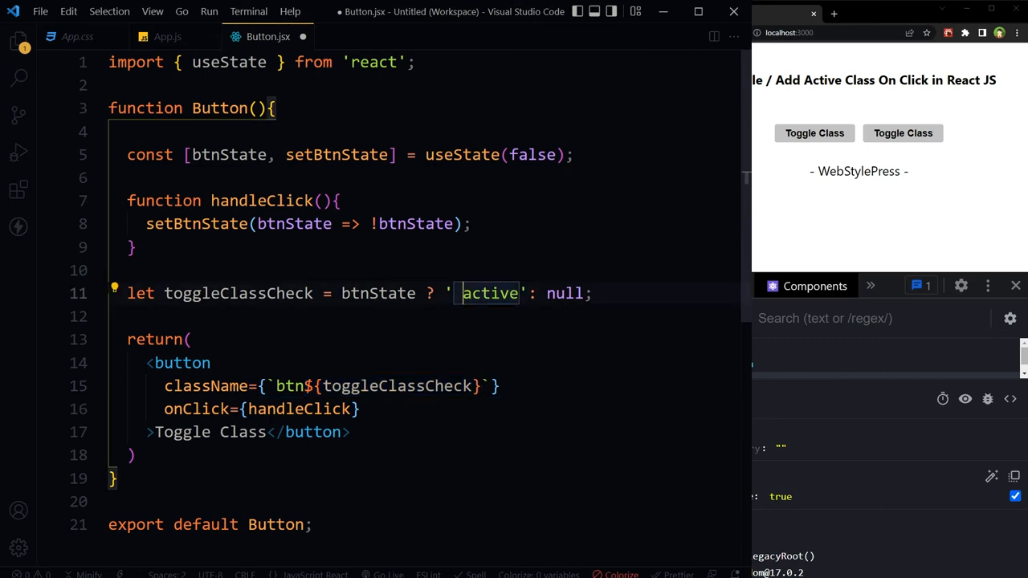
Step: Toggle the second button green and off, then inspect its class switching between btn active and btnnull
{"action": "left_click", "coordinate": [902, 132]}
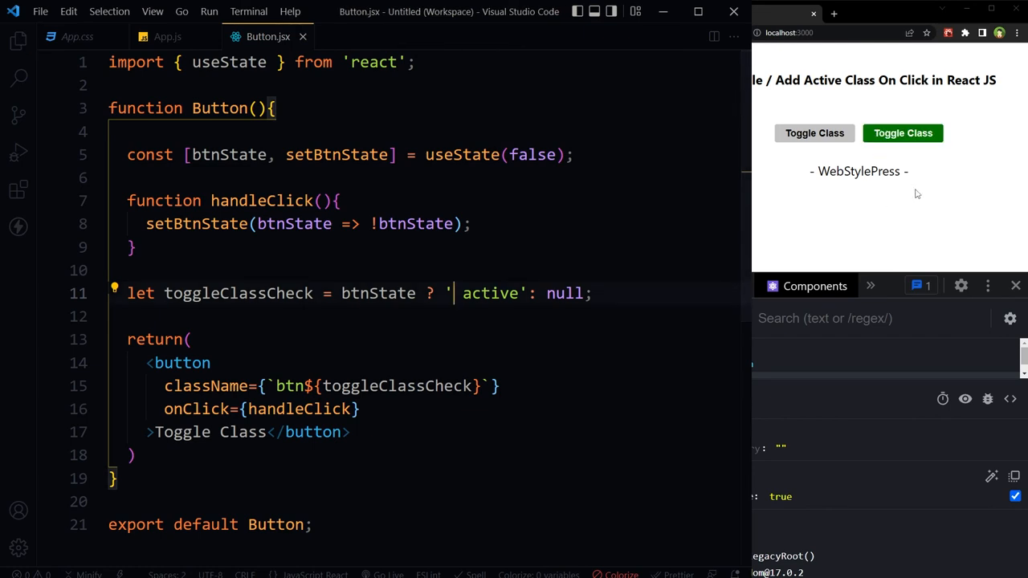
{"action": "left_click", "coordinate": [903, 133]}
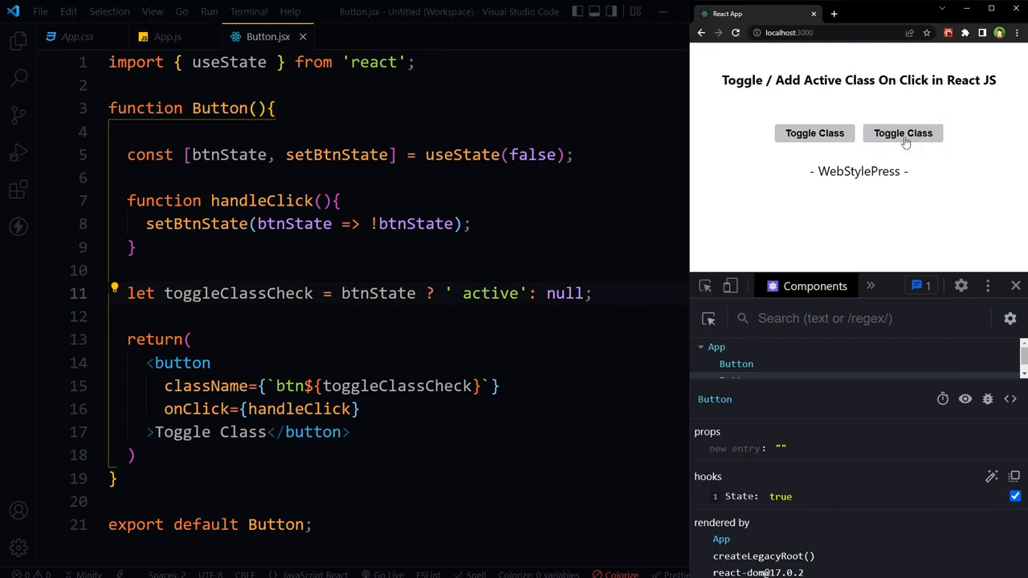
{"action": "left_click", "coordinate": [903, 133]}
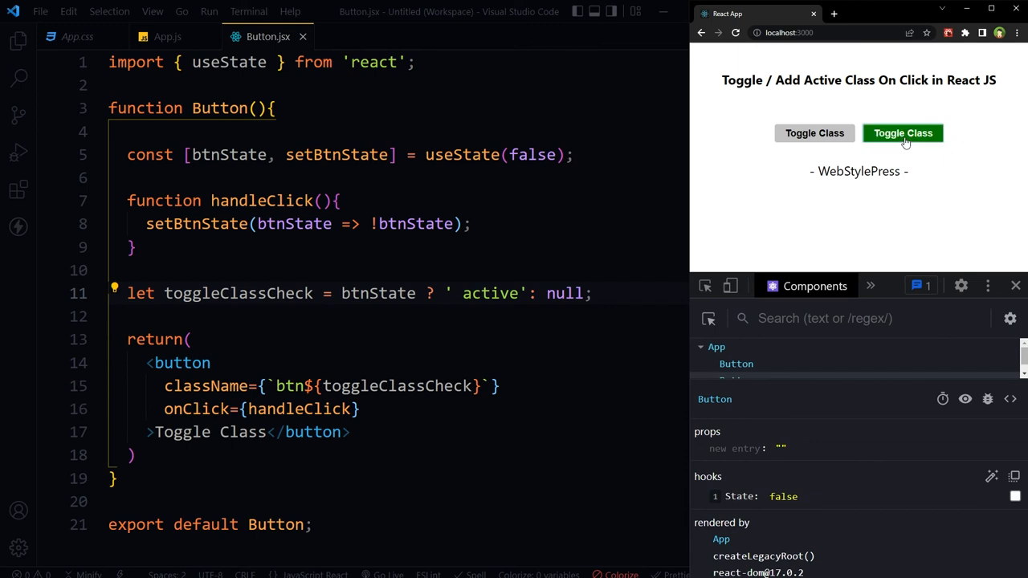
{"action": "right_click", "coordinate": [902, 132]}
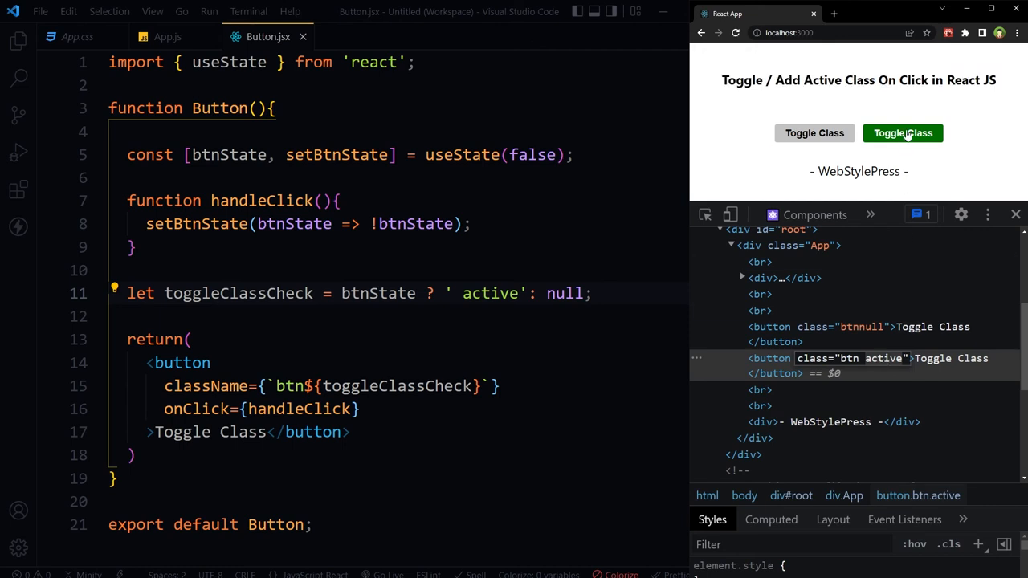
{"action": "left_click", "coordinate": [902, 133]}
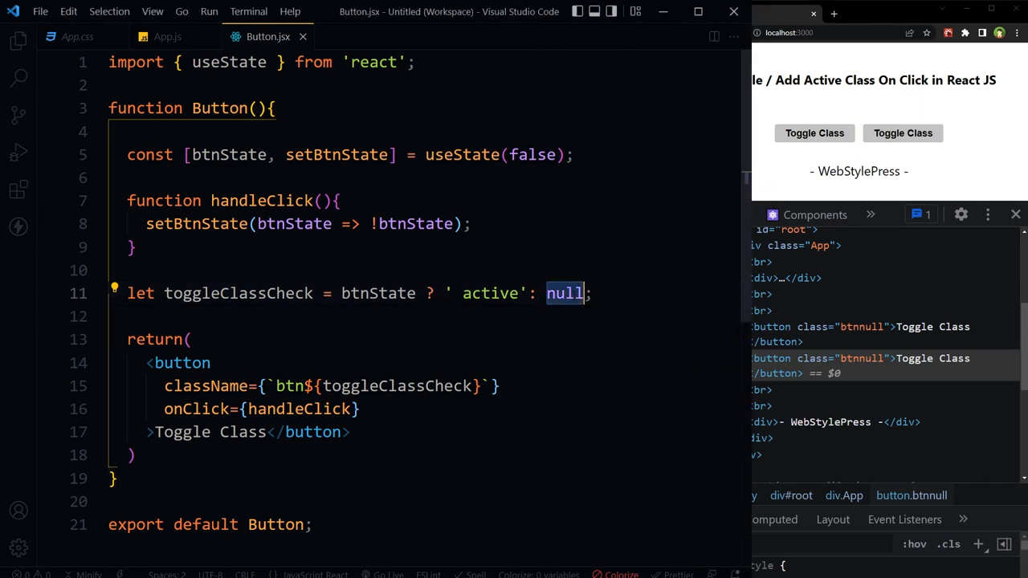
Step: Replace null with '' in toggleClassCheck and verify the buttons toggle green in Chrome
{"action": "type", "text": "''"}
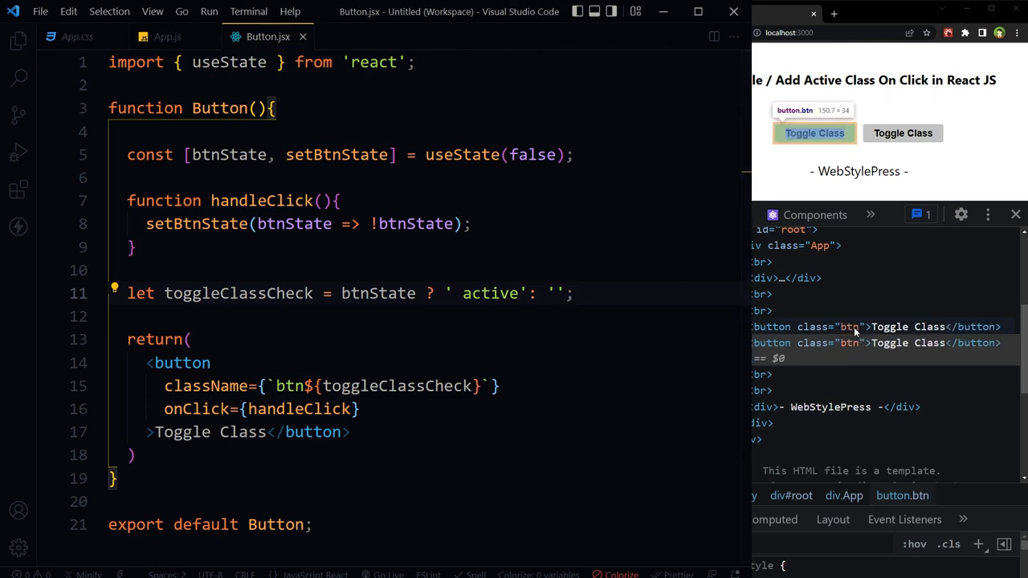
{"action": "left_click", "coordinate": [902, 131]}
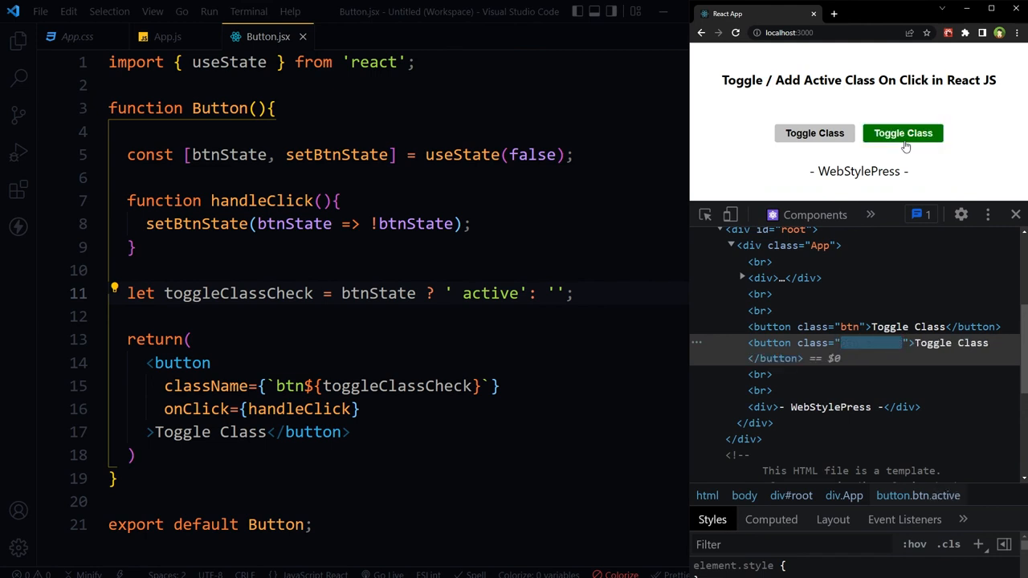
{"action": "left_click", "coordinate": [903, 132]}
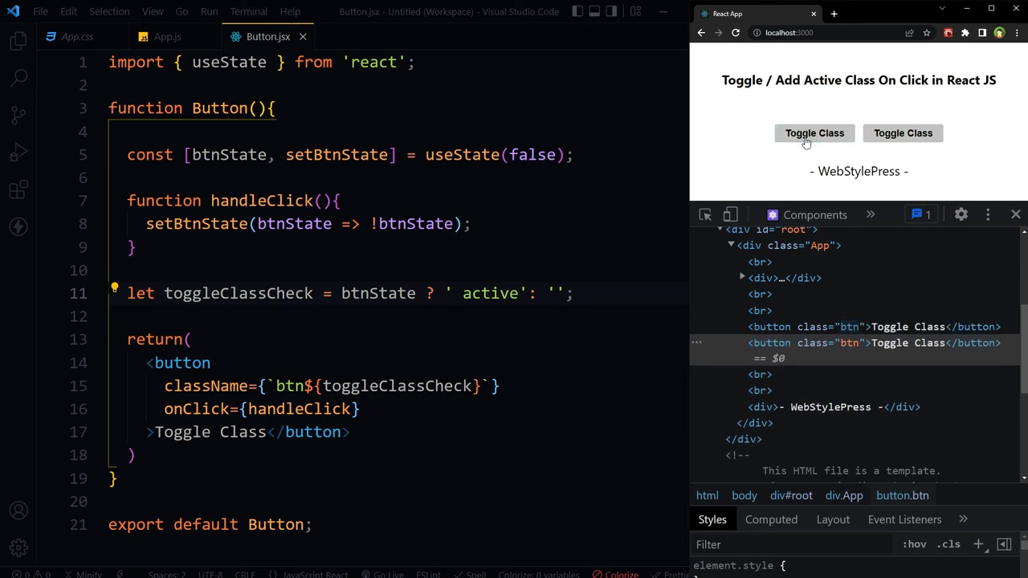
{"action": "left_click", "coordinate": [814, 133]}
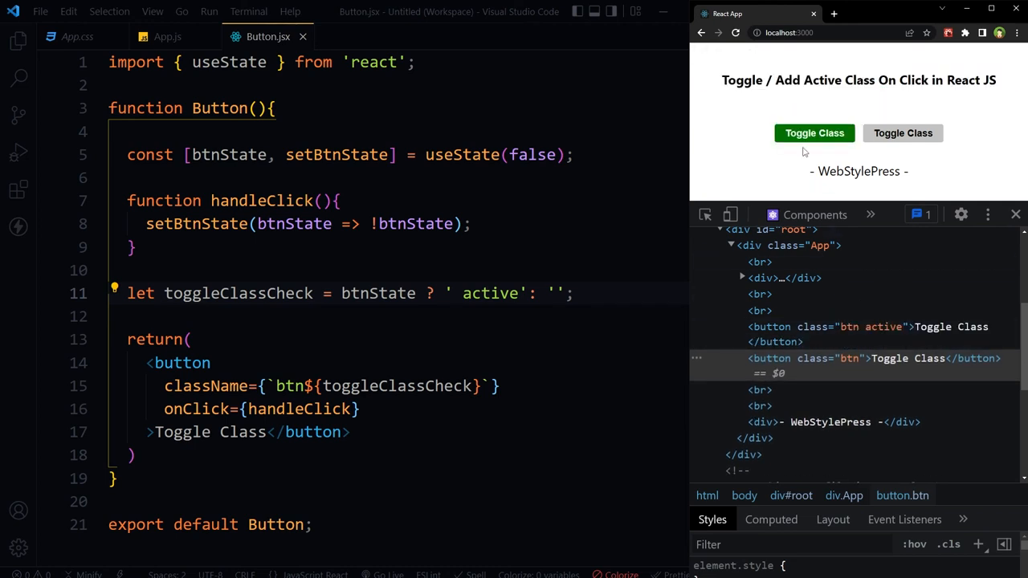
Step: Review the button.active rule in App.css, then move to App.js
{"action": "left_click", "coordinate": [77, 35]}
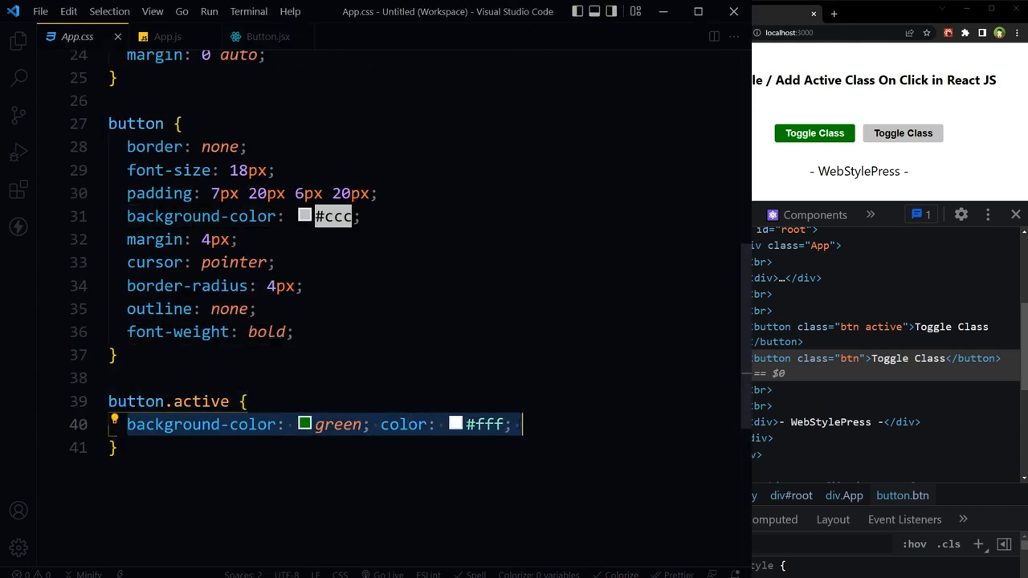
{"action": "left_click", "coordinate": [167, 35]}
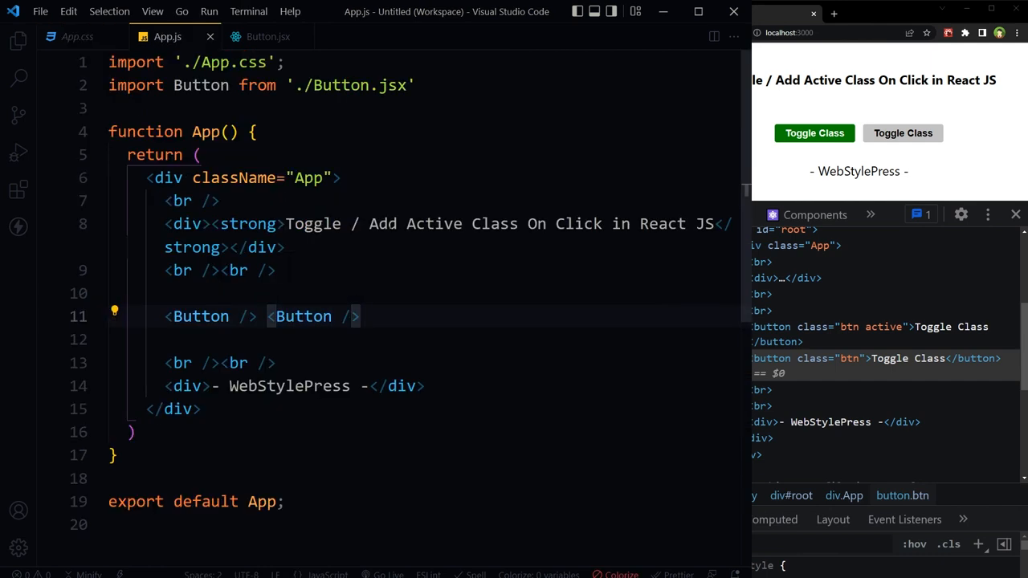
{"action": "mouse_move", "coordinate": [989, 145]}
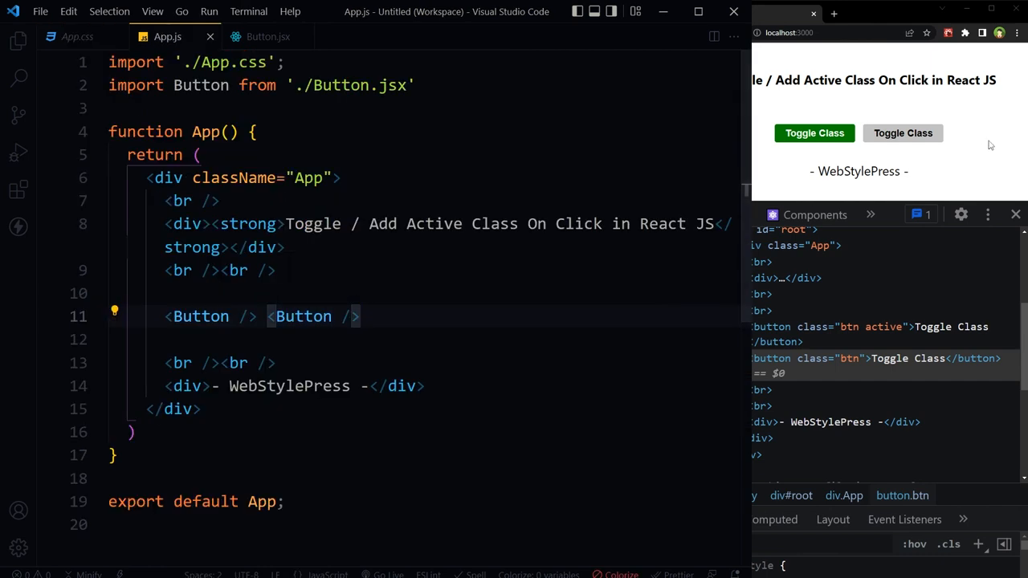
Step: Add two more <Button /> tags in App.js, confirm only the fourth turns green when clicked, and return to Button.jsx
{"action": "left_click", "coordinate": [902, 132]}
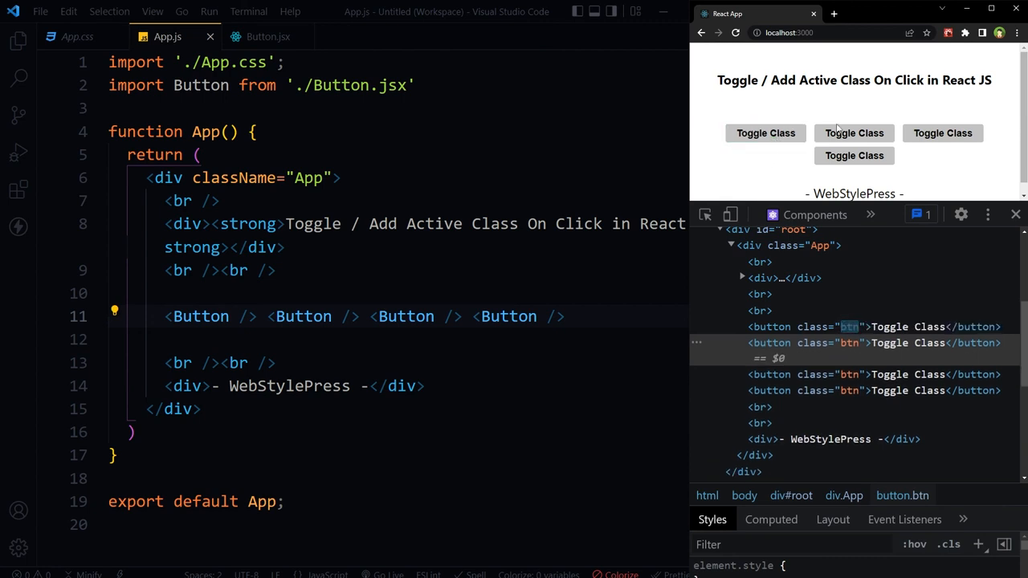
{"action": "left_click", "coordinate": [854, 154]}
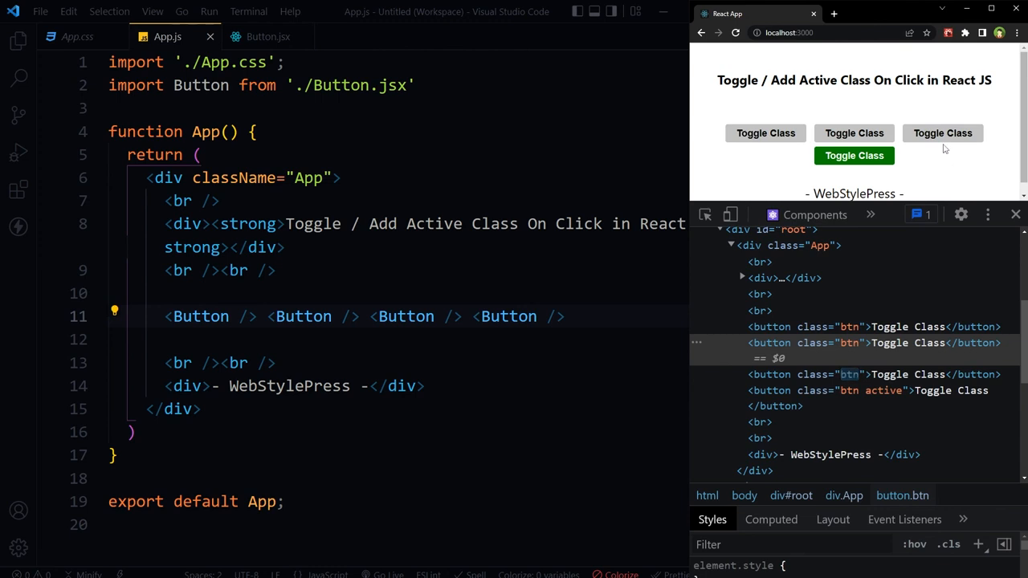
{"action": "left_click", "coordinate": [268, 36]}
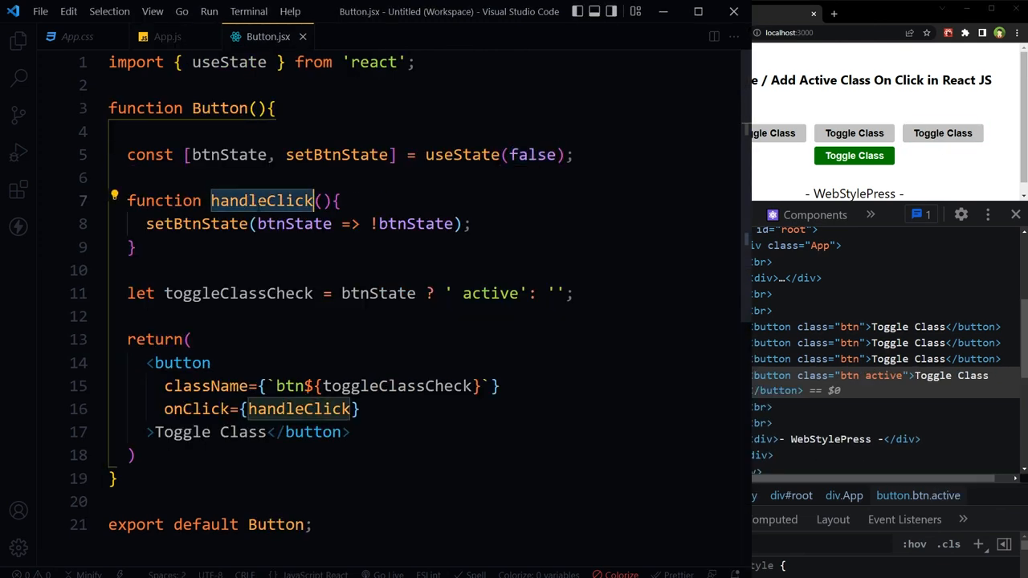